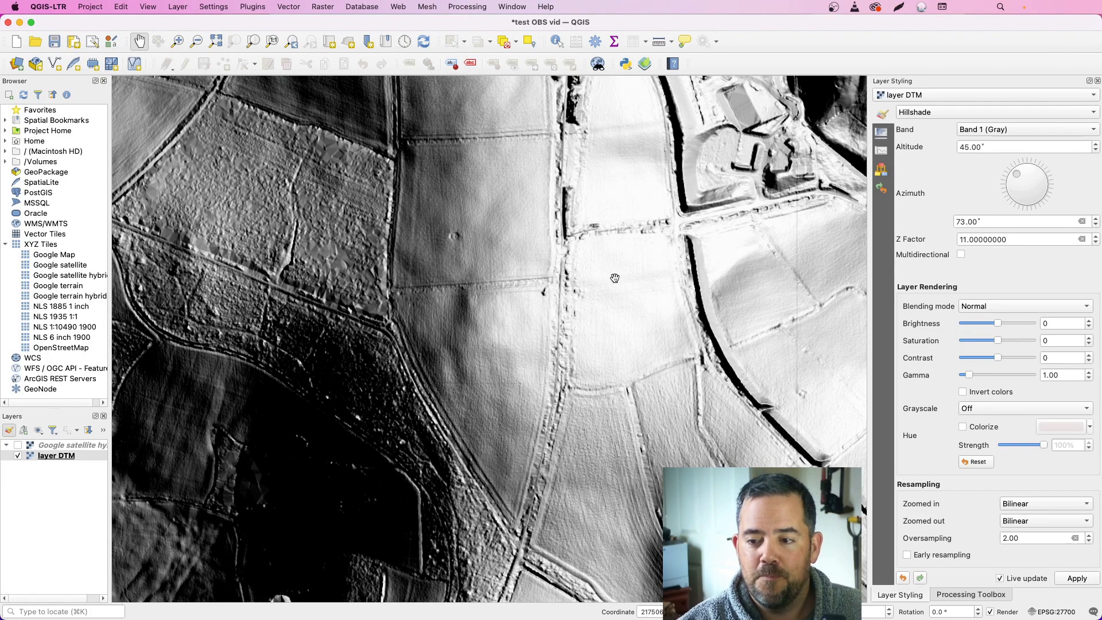
pyautogui.moveTo(216, 100)
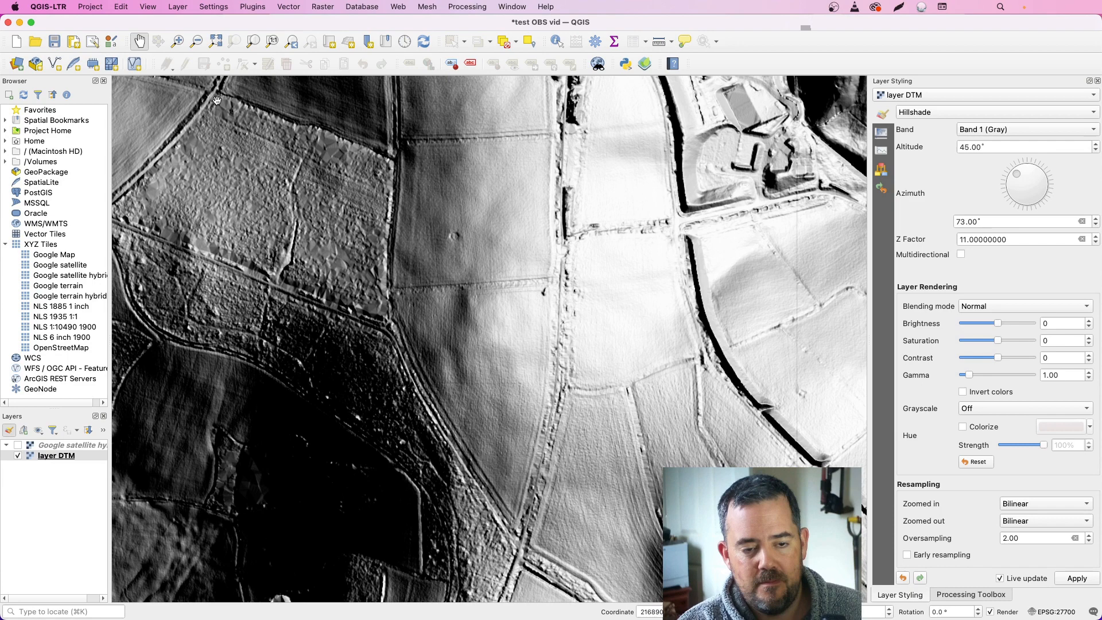
pyautogui.moveTo(1011, 182)
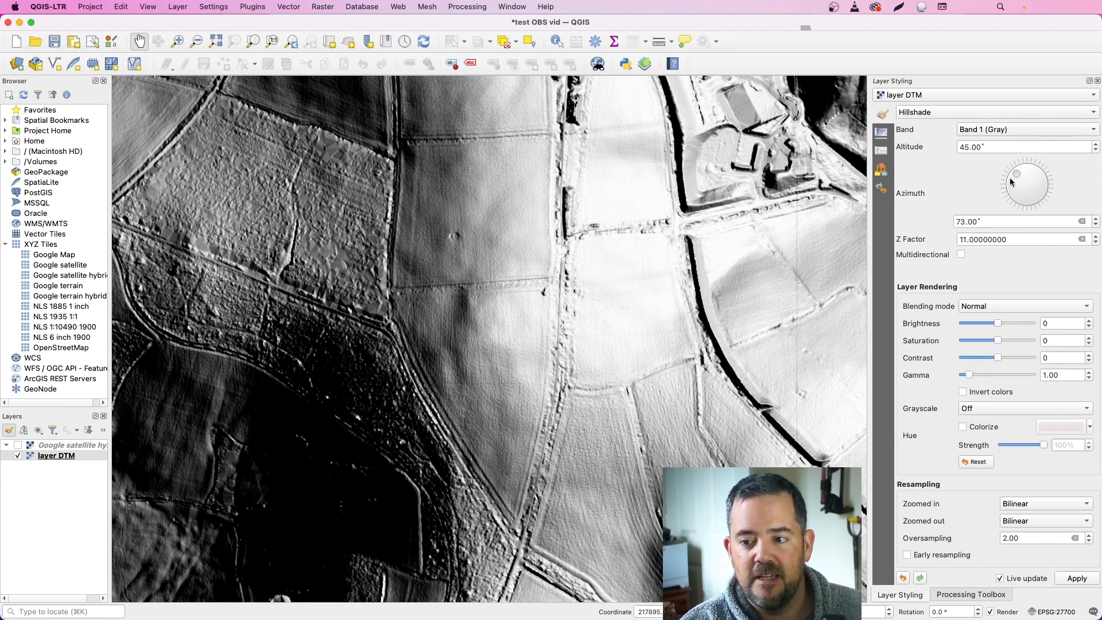
# Swing the DTM hillshade azimuth dial through north-west, south-west and south-east, ending at 70°.
pyautogui.moveTo(1033, 172); pyautogui.dragTo(1015, 179)
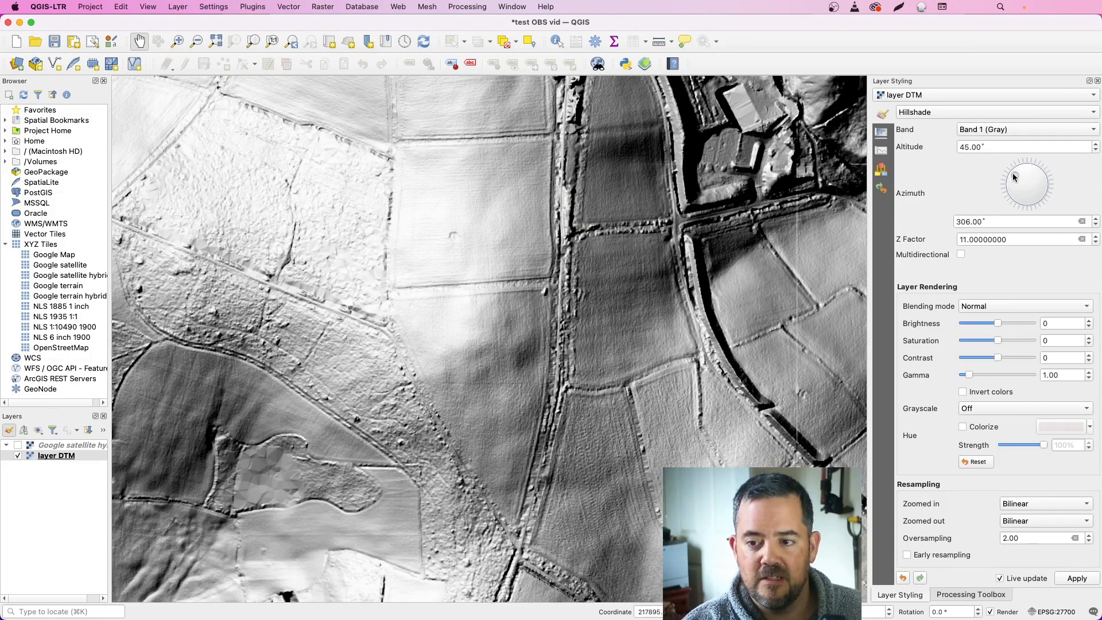
pyautogui.moveTo(1014, 176); pyautogui.dragTo(1018, 184)
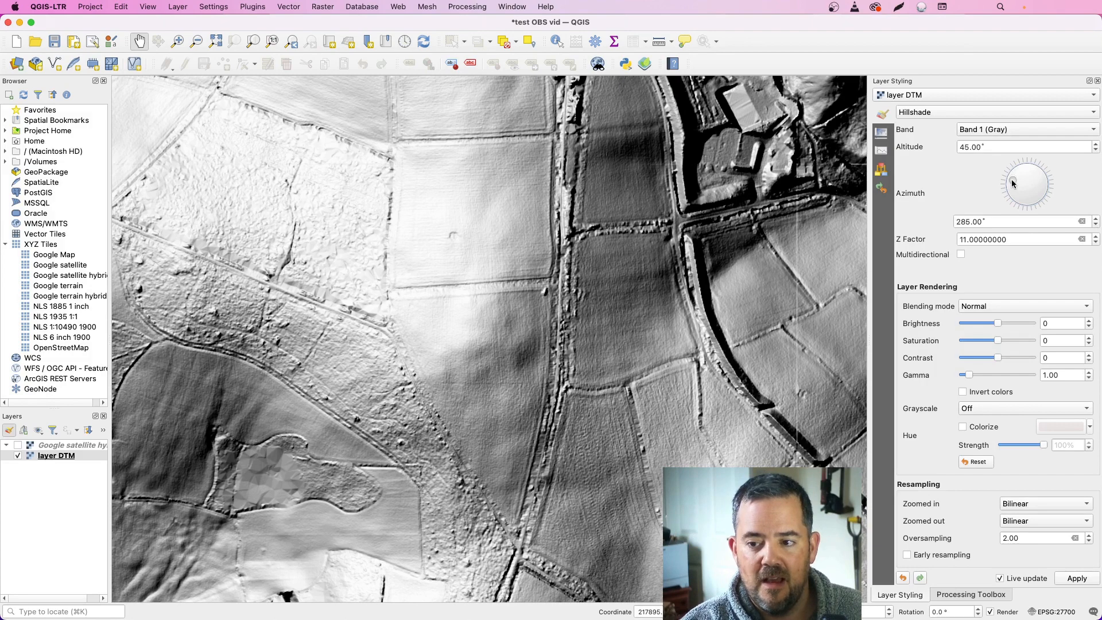
pyautogui.moveTo(1039, 169); pyautogui.dragTo(1014, 191)
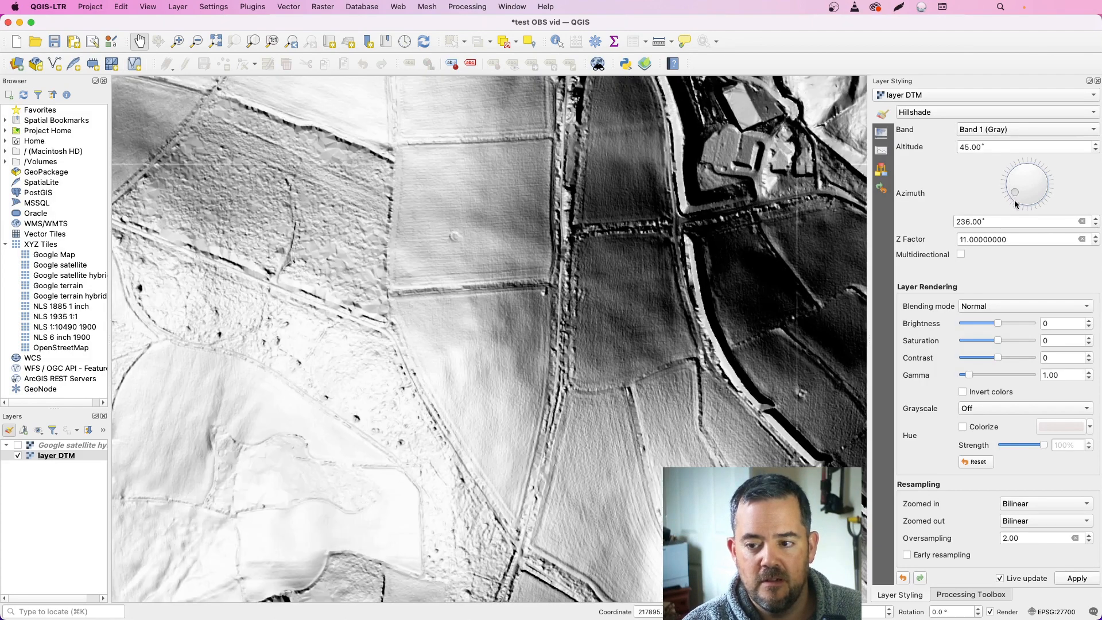
pyautogui.moveTo(1014, 191); pyautogui.dragTo(1039, 195)
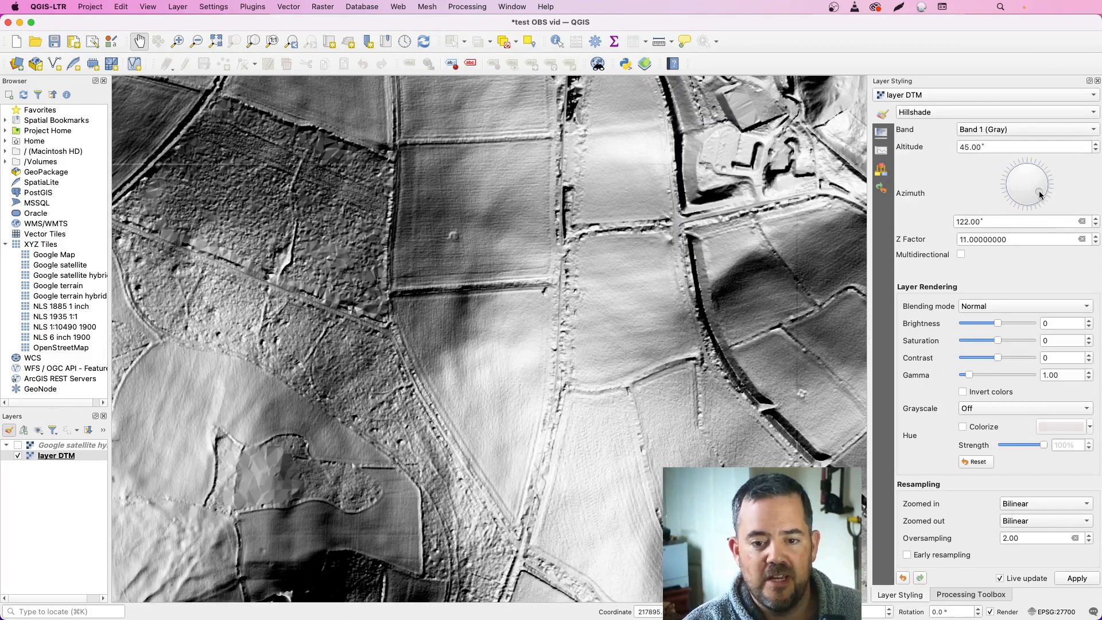
pyautogui.moveTo(1040, 195); pyautogui.dragTo(1043, 169)
pyautogui.write('1')
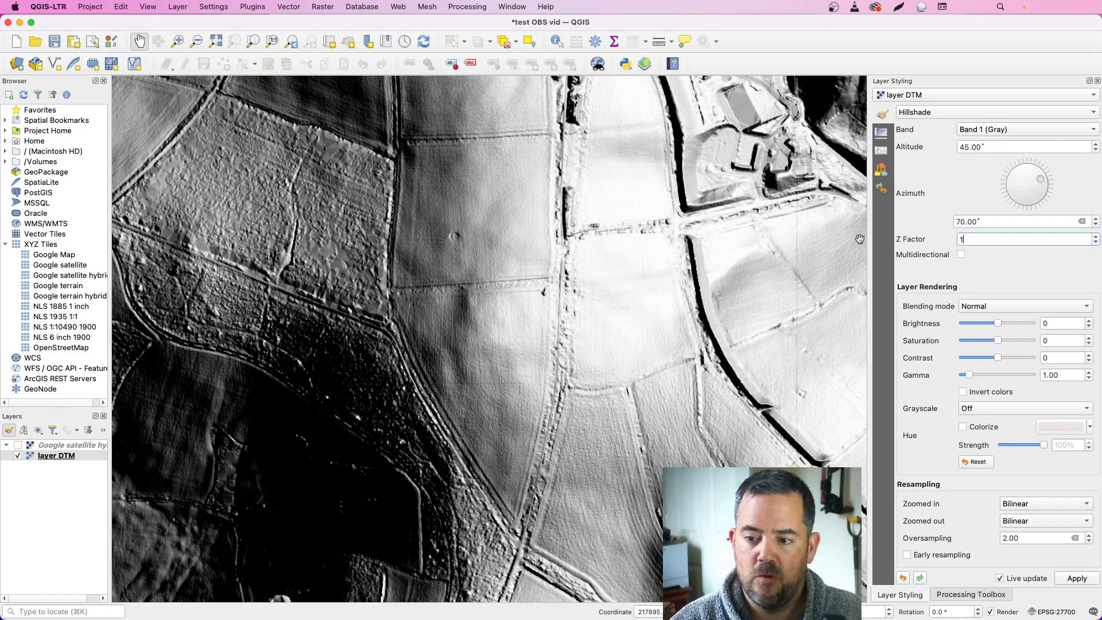
# Try a Z factor of 99 on the hillshade, then settle on 12.
pyautogui.click(1075, 578)
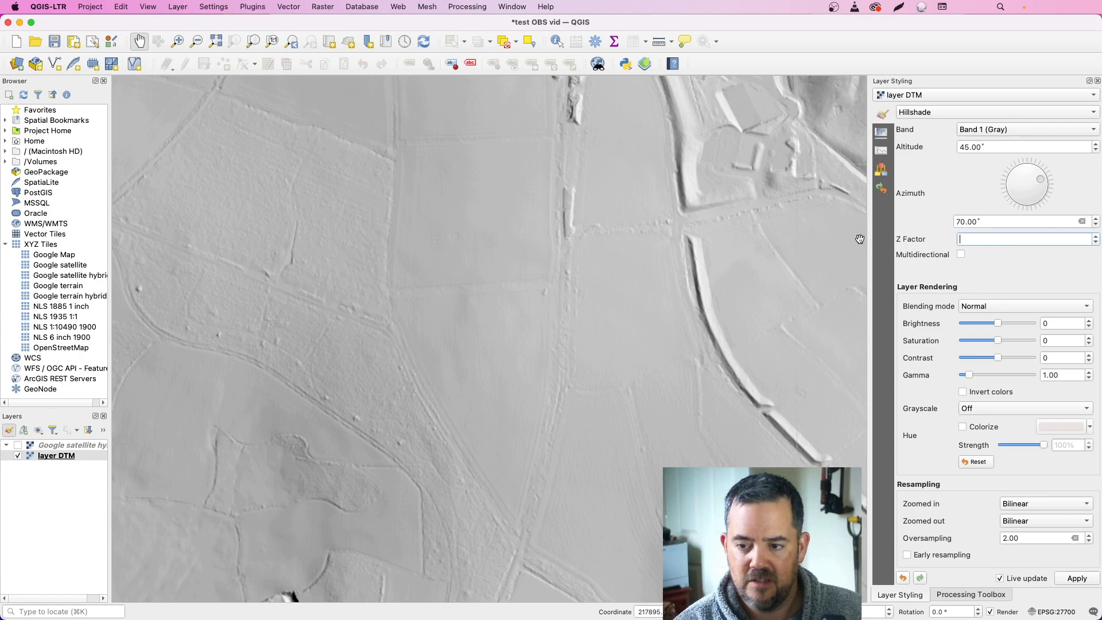
pyautogui.write('99')
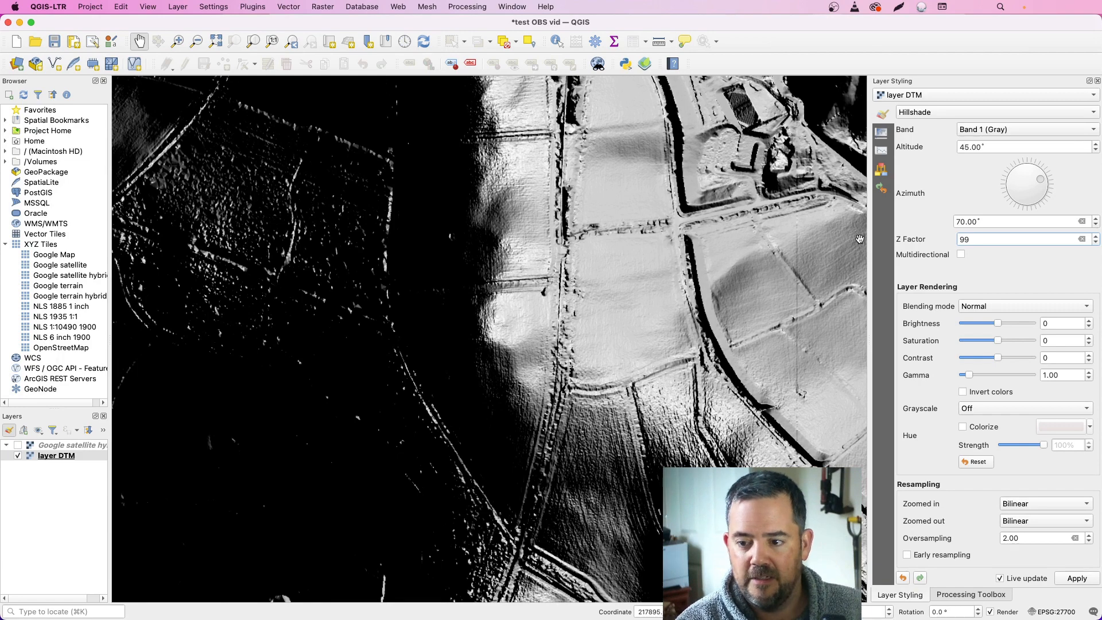
pyautogui.write('12')
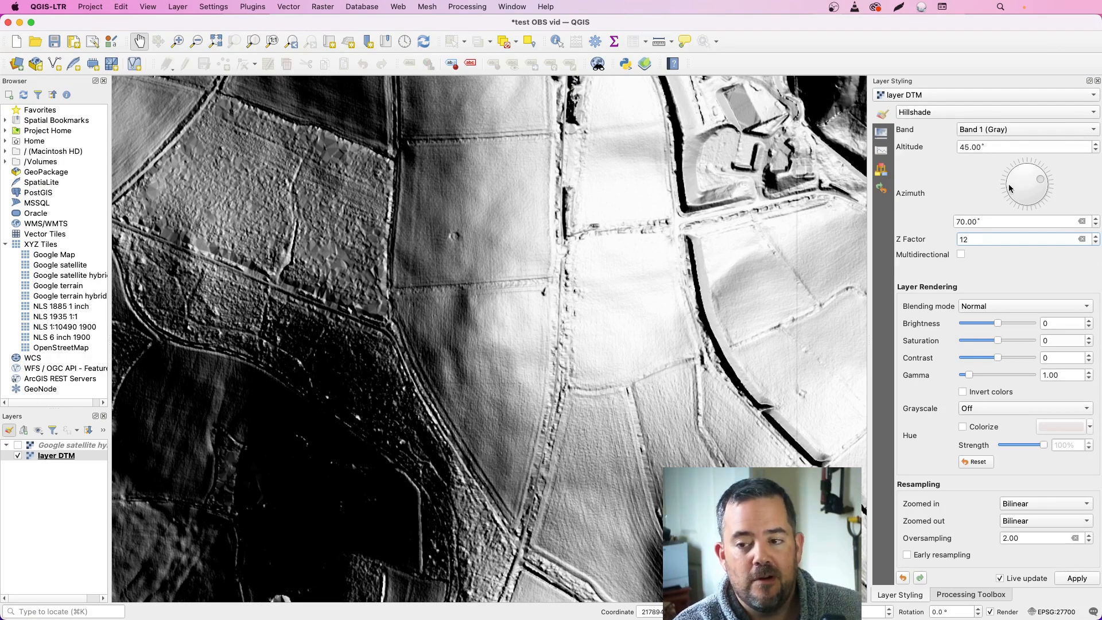
pyautogui.moveTo(1015, 198)
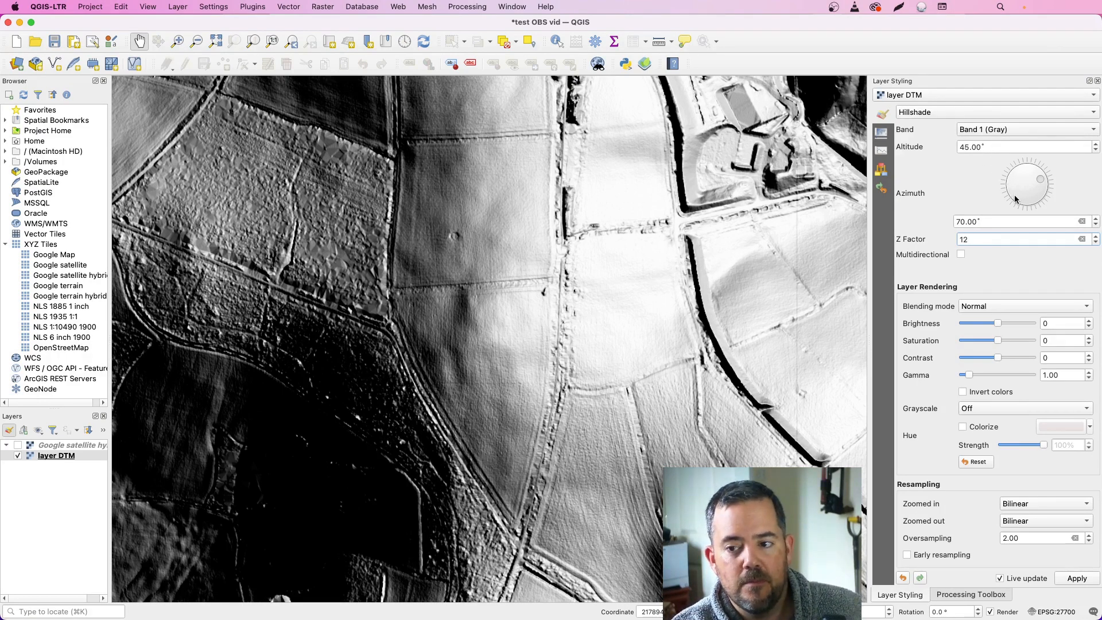
# Rotate the hillshade Azimuth dial toward 307° with Z factor kept at 12.
pyautogui.moveTo(1045, 175); pyautogui.dragTo(1015, 195)
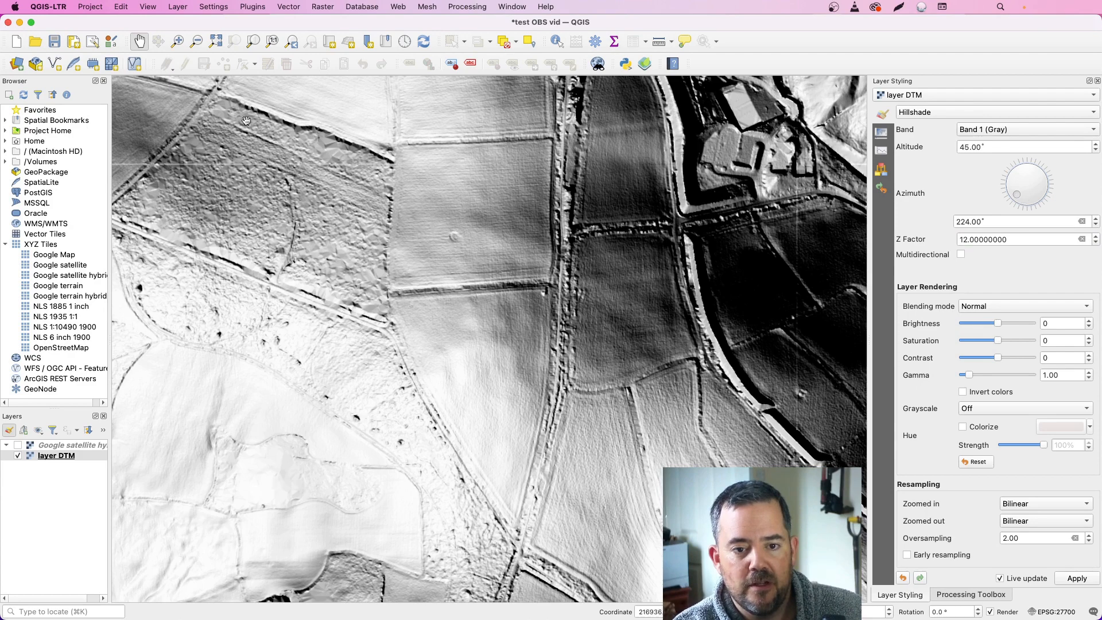
pyautogui.moveTo(253, 167)
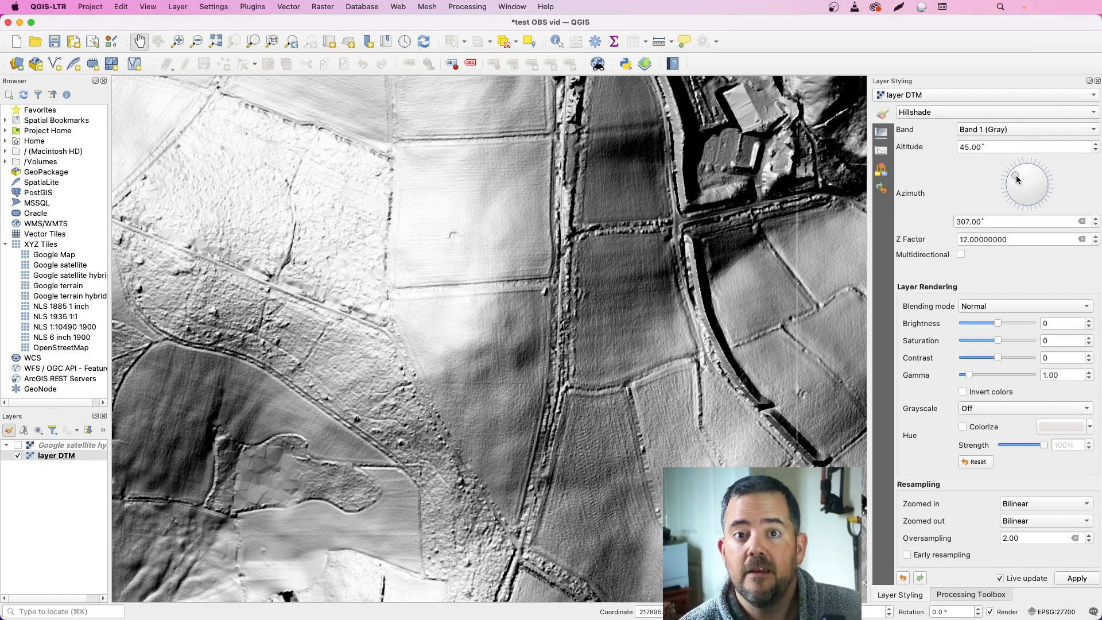
pyautogui.moveTo(988, 206)
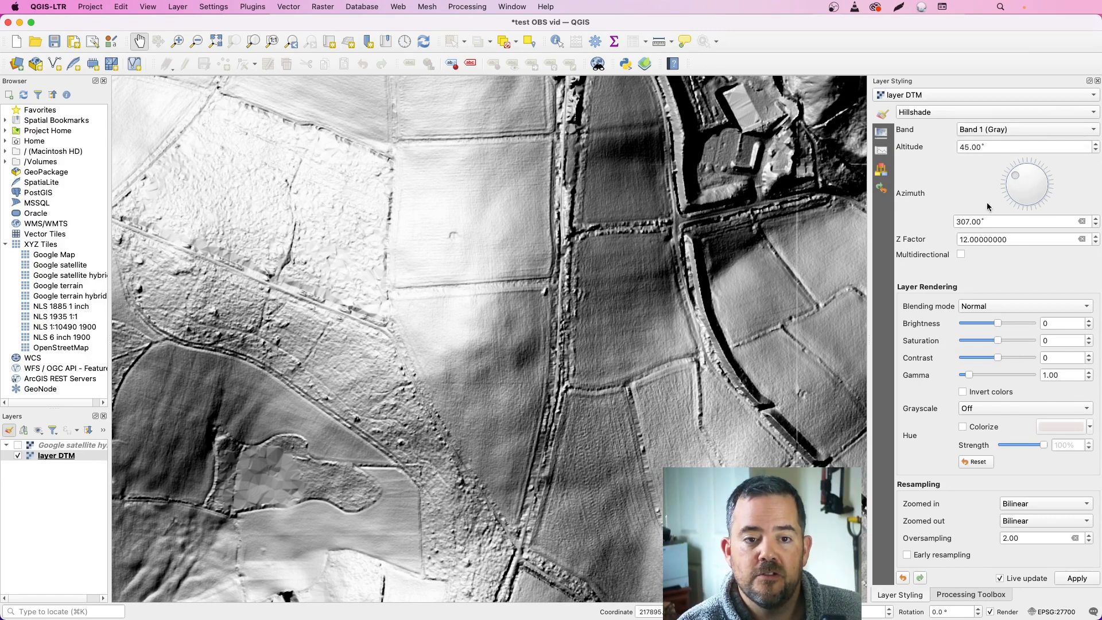
pyautogui.moveTo(913, 210)
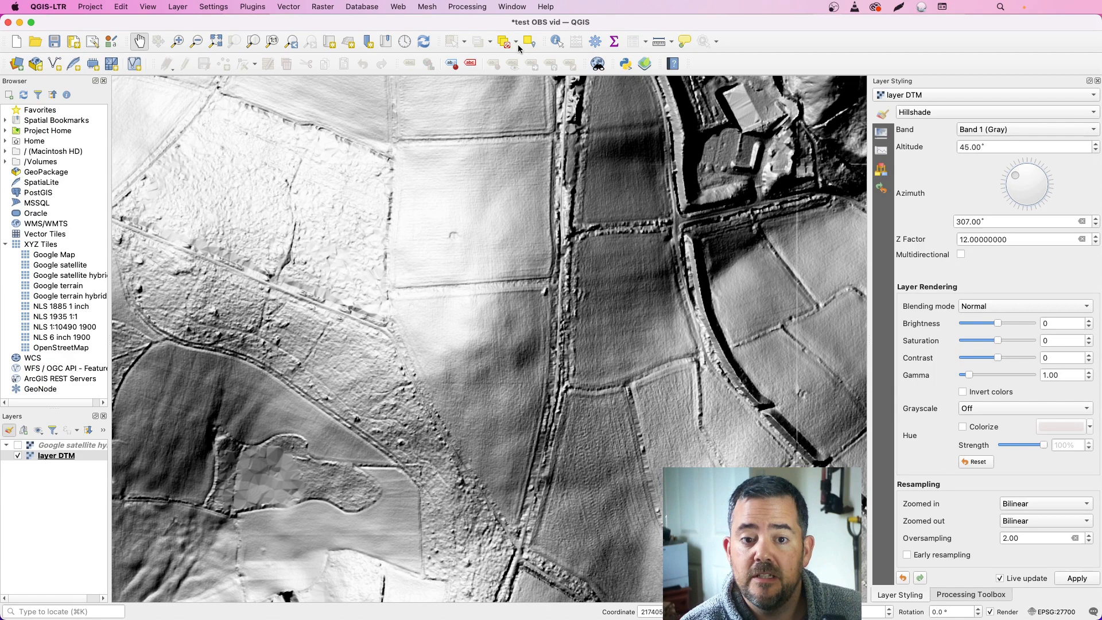
# Search the Processing Toolbox for 'slope' and launch GDAL Raster analysis > Slope.
pyautogui.click(467, 7)
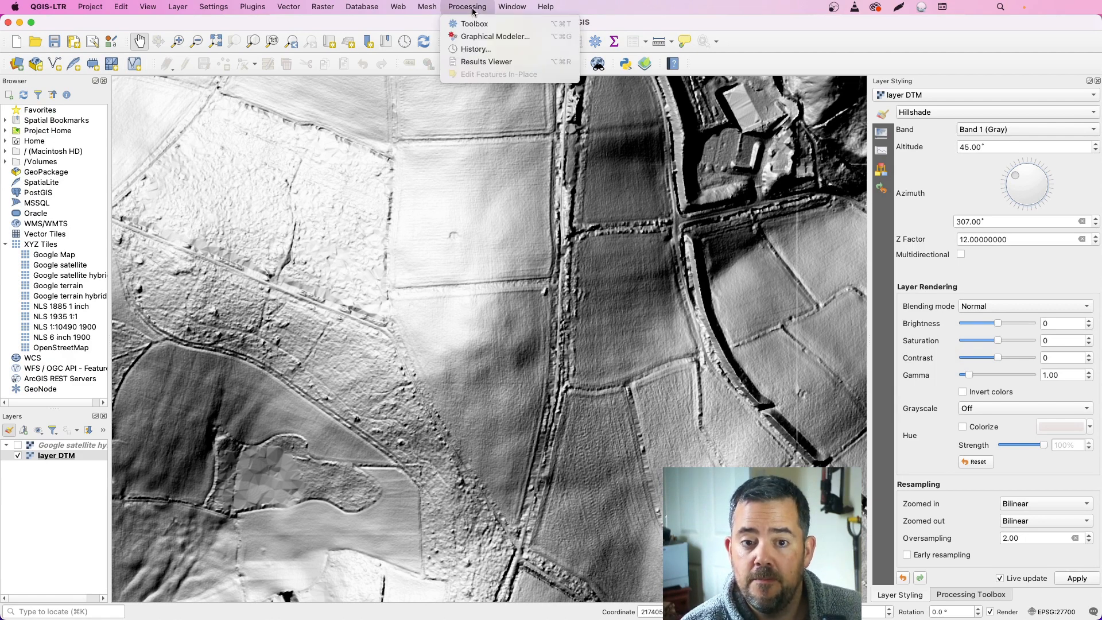
pyautogui.click(474, 23)
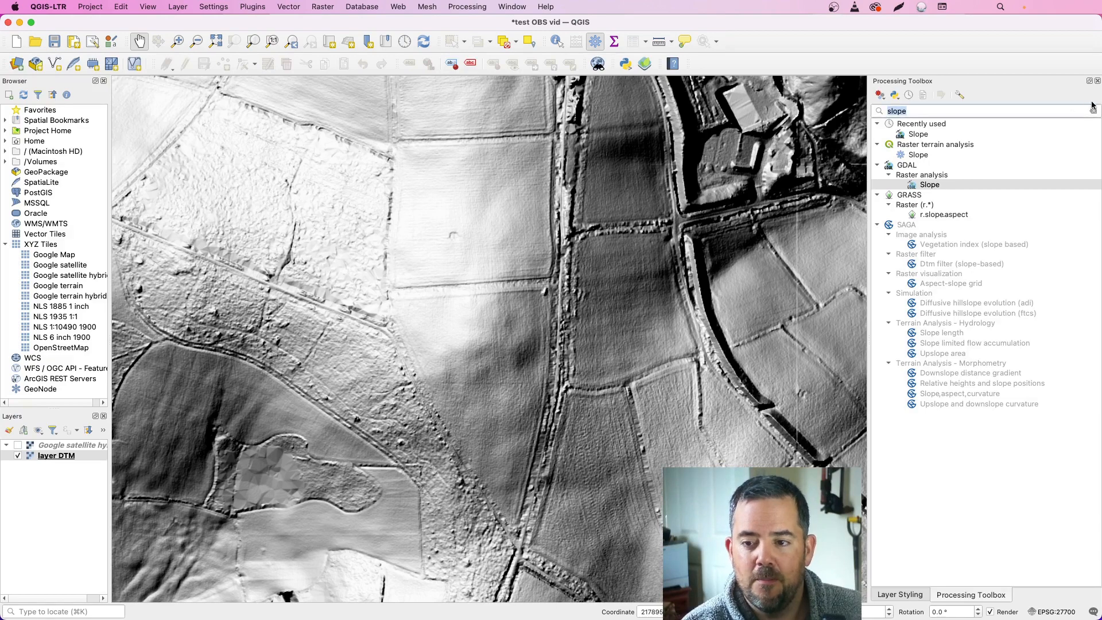
pyautogui.click(1090, 110)
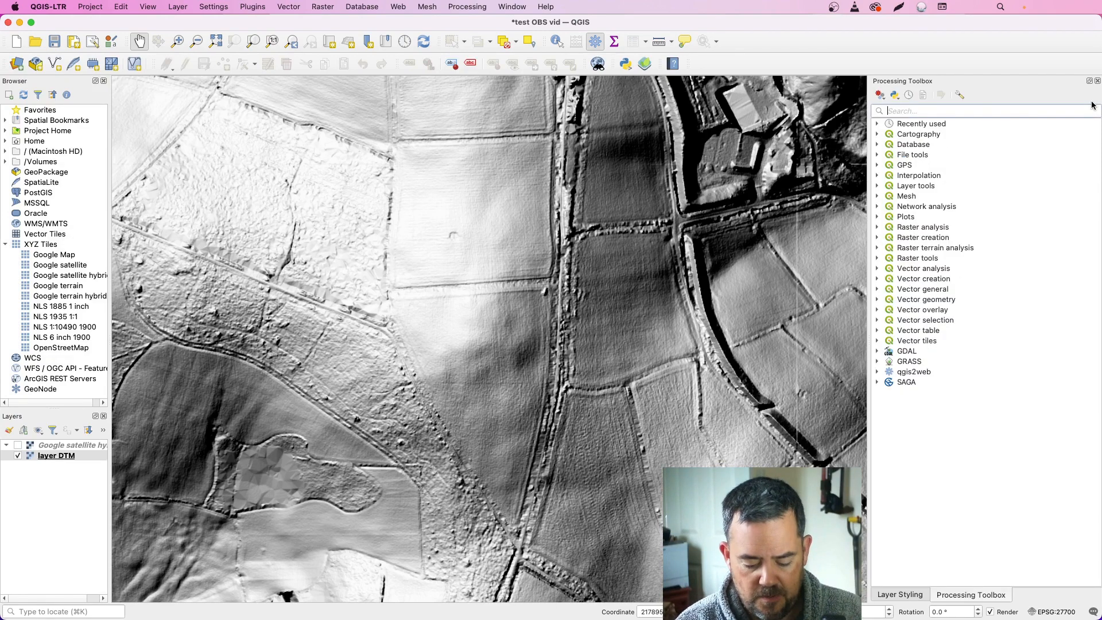
pyautogui.write('slope')
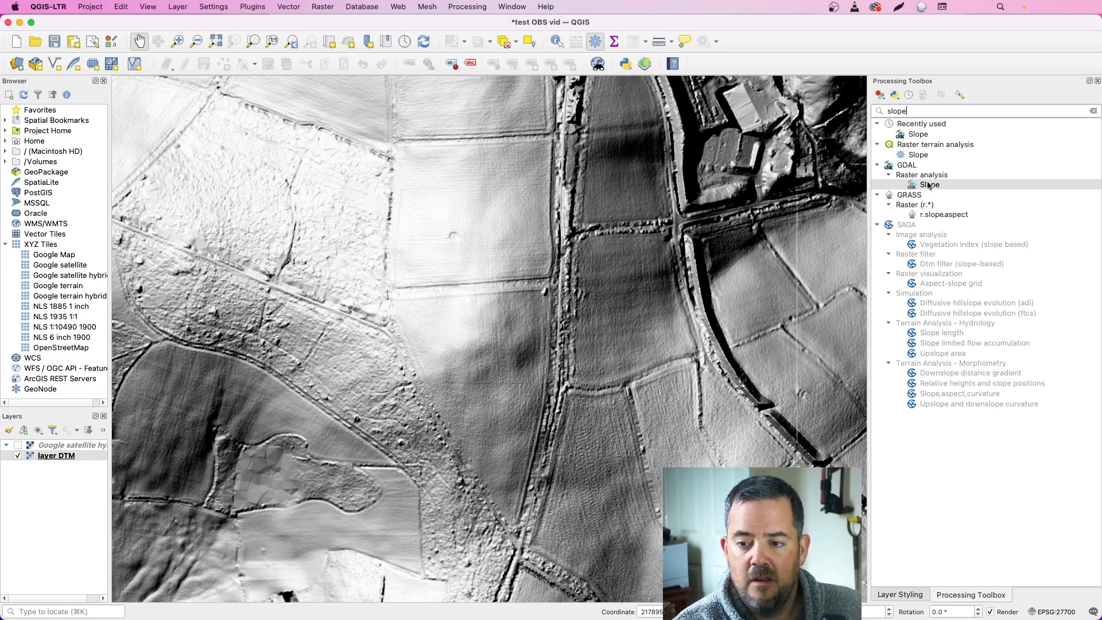
pyautogui.click(929, 185)
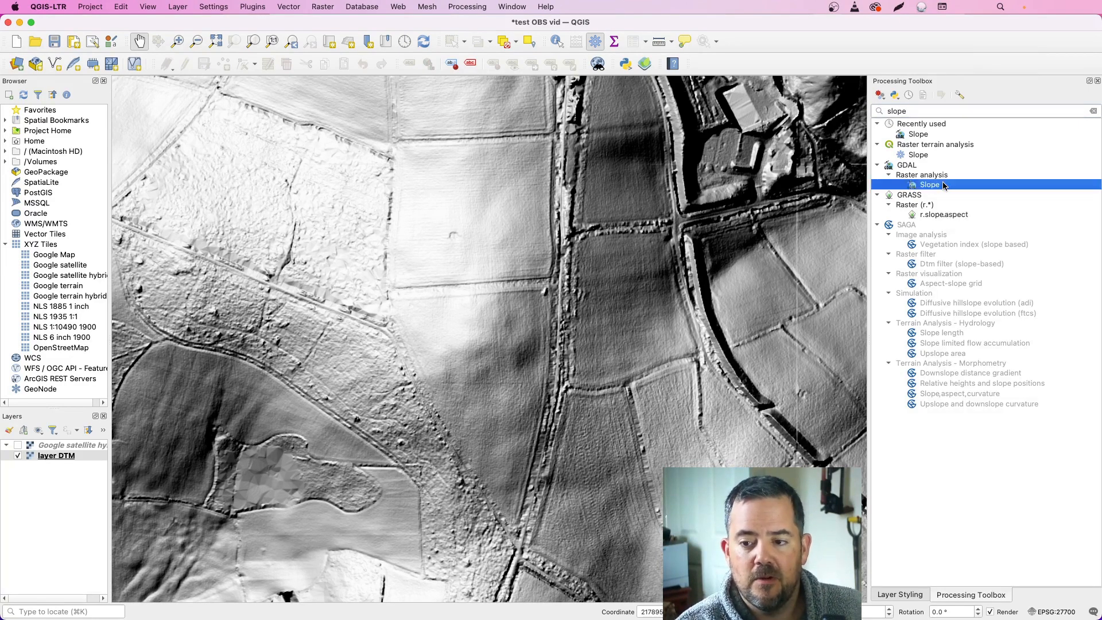
pyautogui.doubleClick(929, 184)
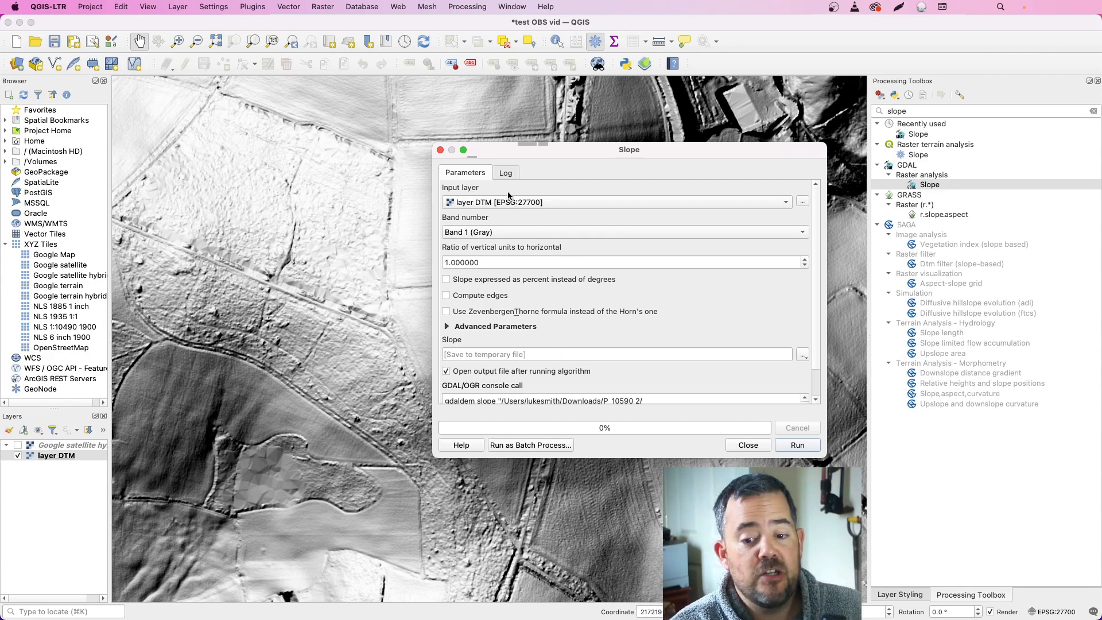
pyautogui.moveTo(773, 345)
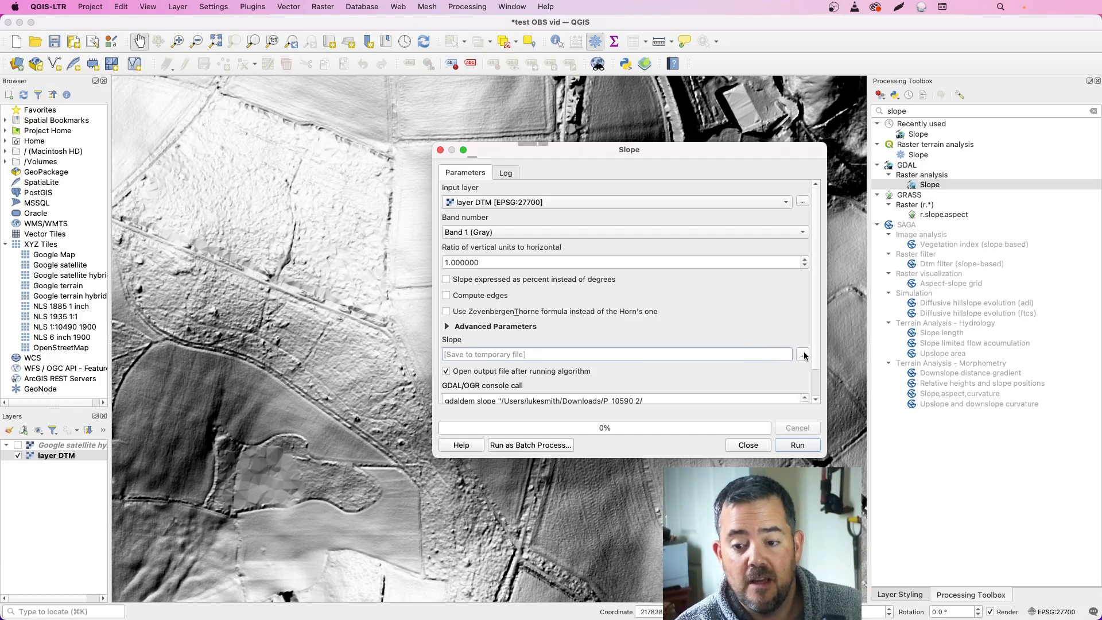
# Run GDAL Slope on the DTM, saving the output to a temporary file.
pyautogui.click(802, 353)
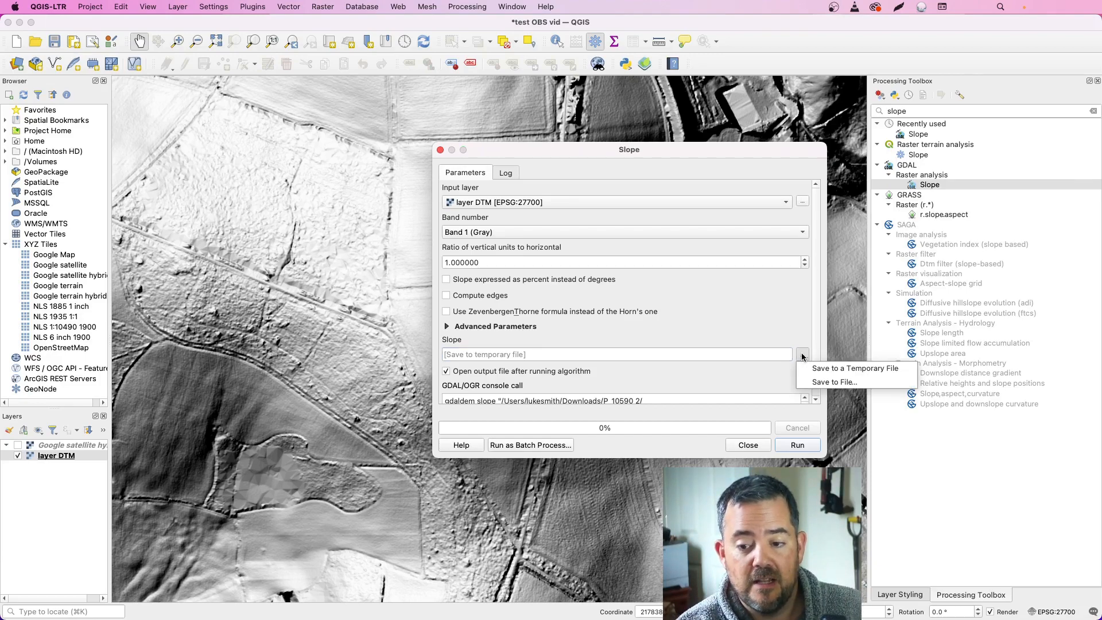
pyautogui.moveTo(833, 382)
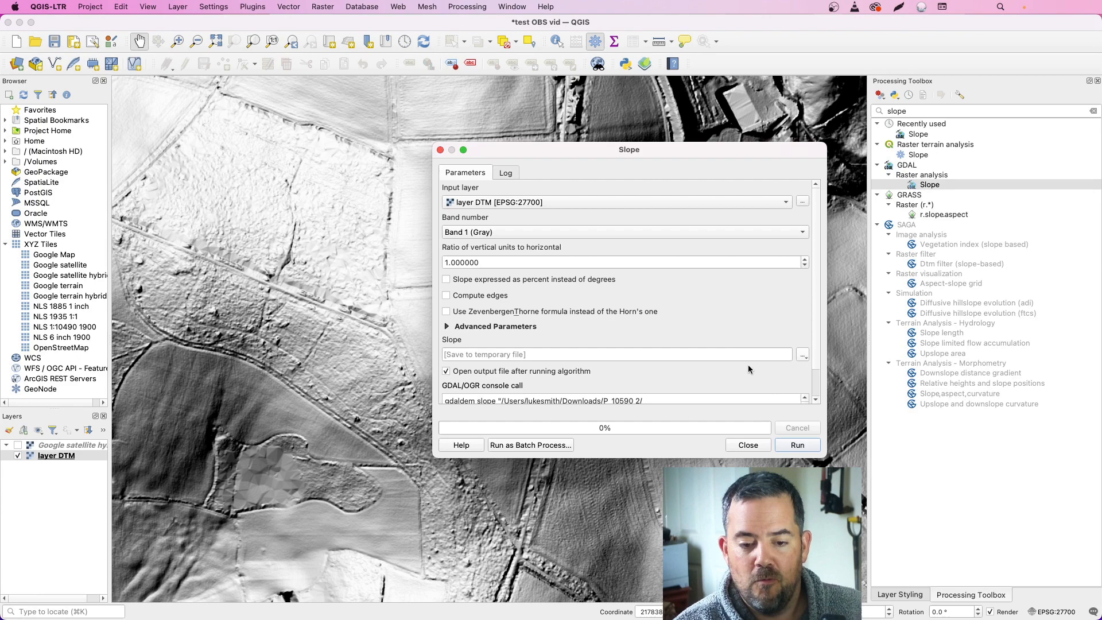
pyautogui.moveTo(663, 354)
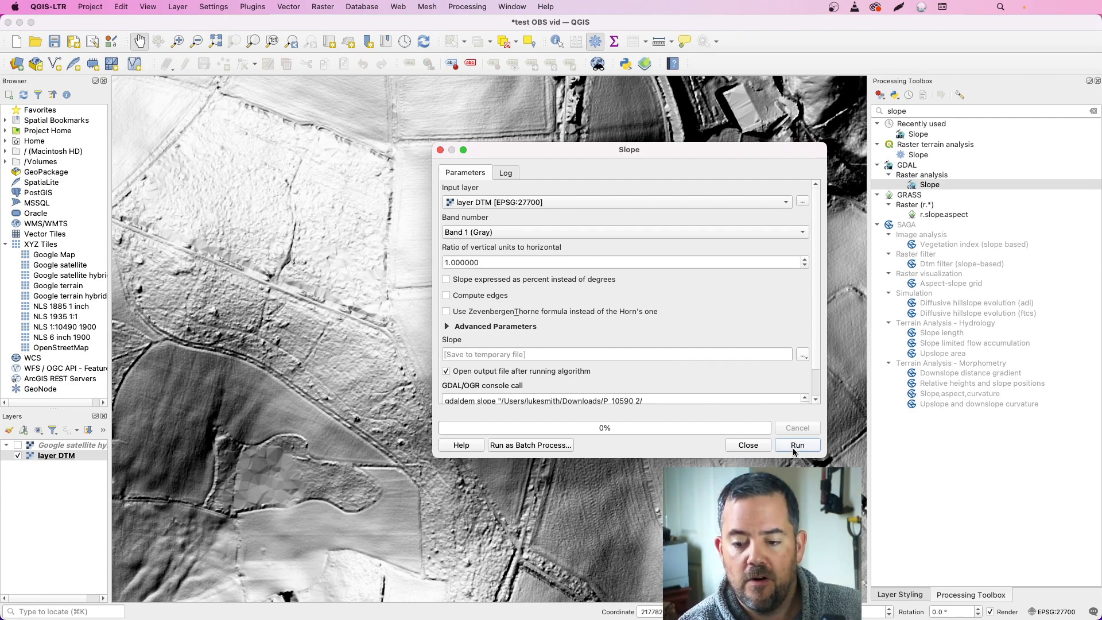
pyautogui.click(797, 445)
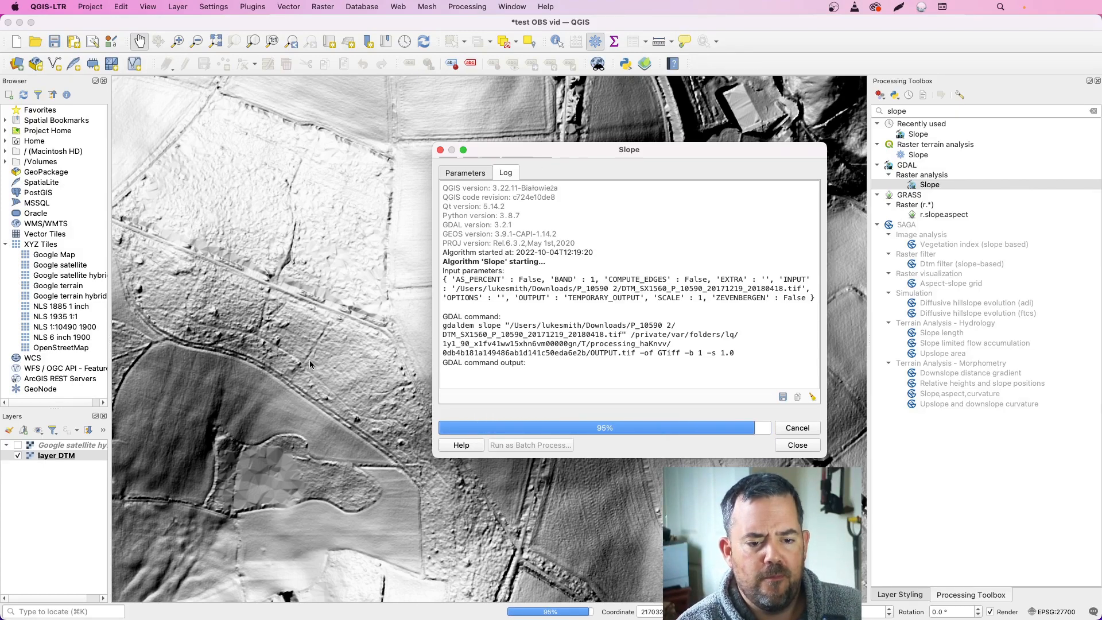
# Close the finished Slope dialog and select the new Slope layer.
pyautogui.click(796, 444)
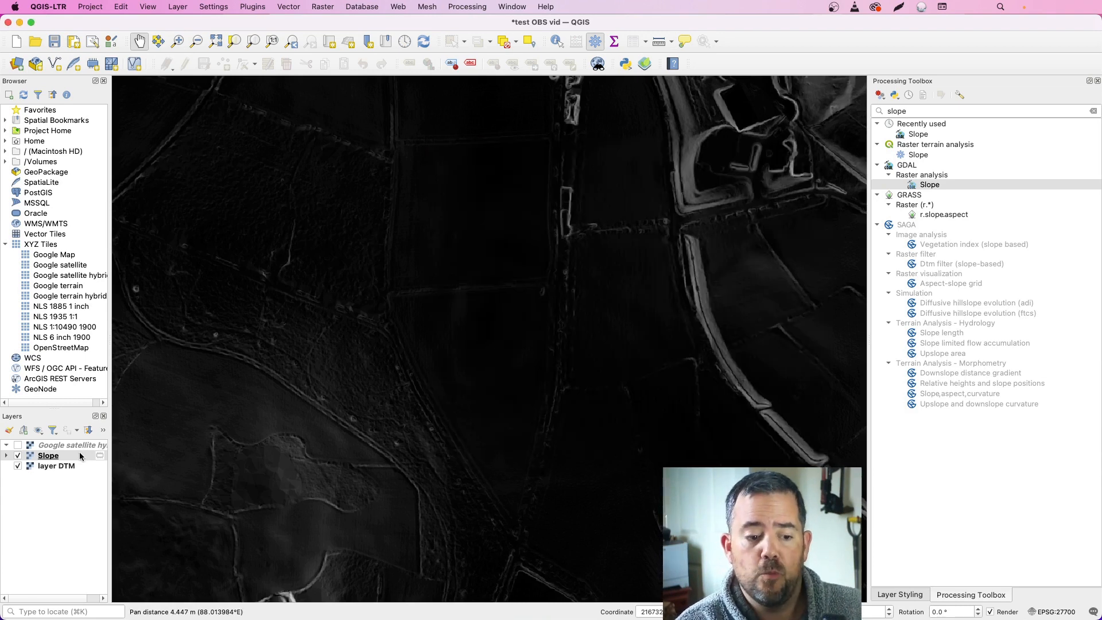
pyautogui.click(48, 455)
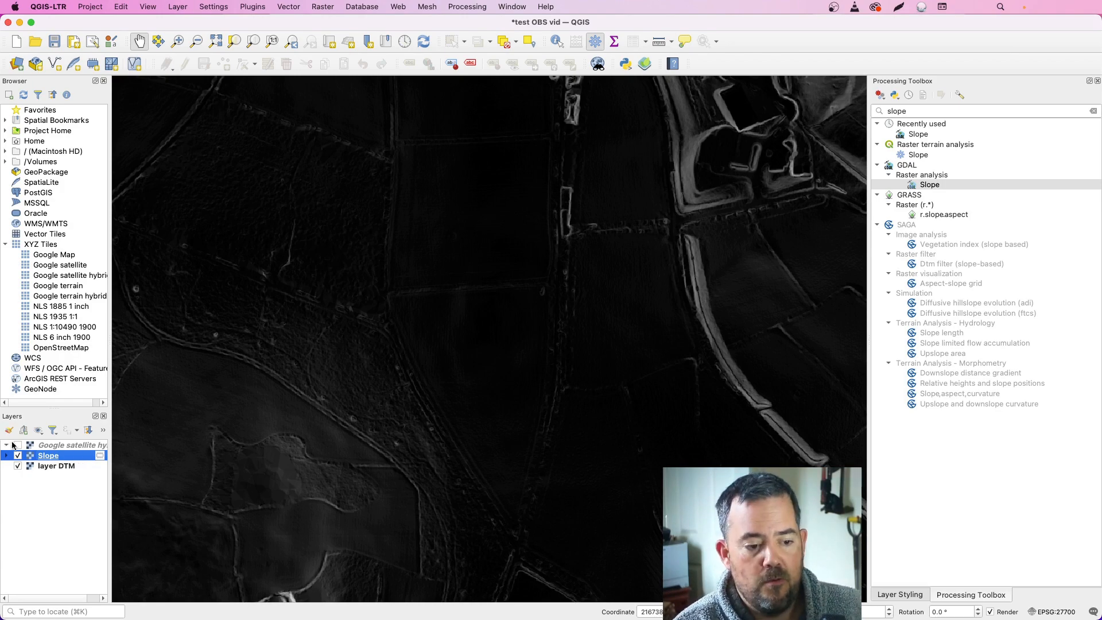
# Lower the Slope layer's Singleband gray Black to White maximum from 76.6456 to 7.
pyautogui.click(18, 444)
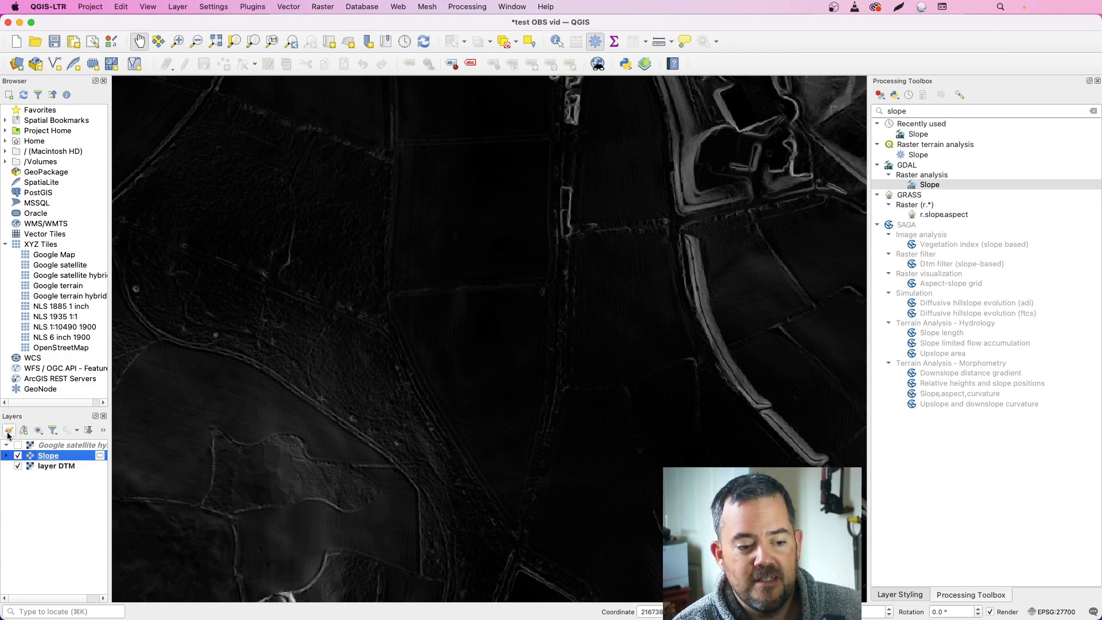
pyautogui.click(898, 595)
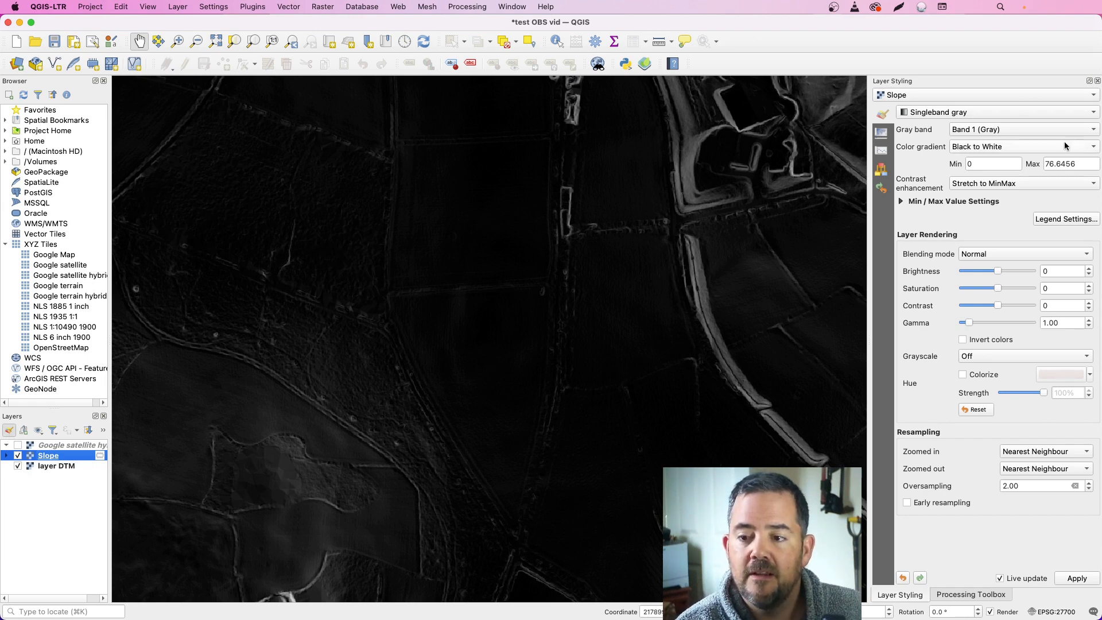
pyautogui.click(991, 163)
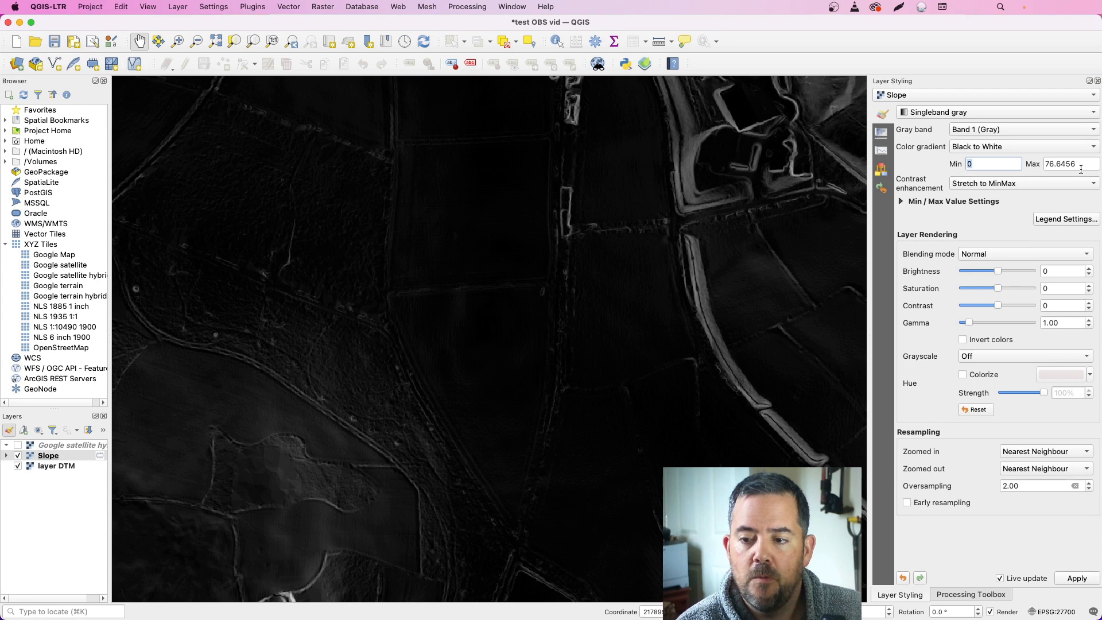
pyautogui.tripleClick(1062, 163)
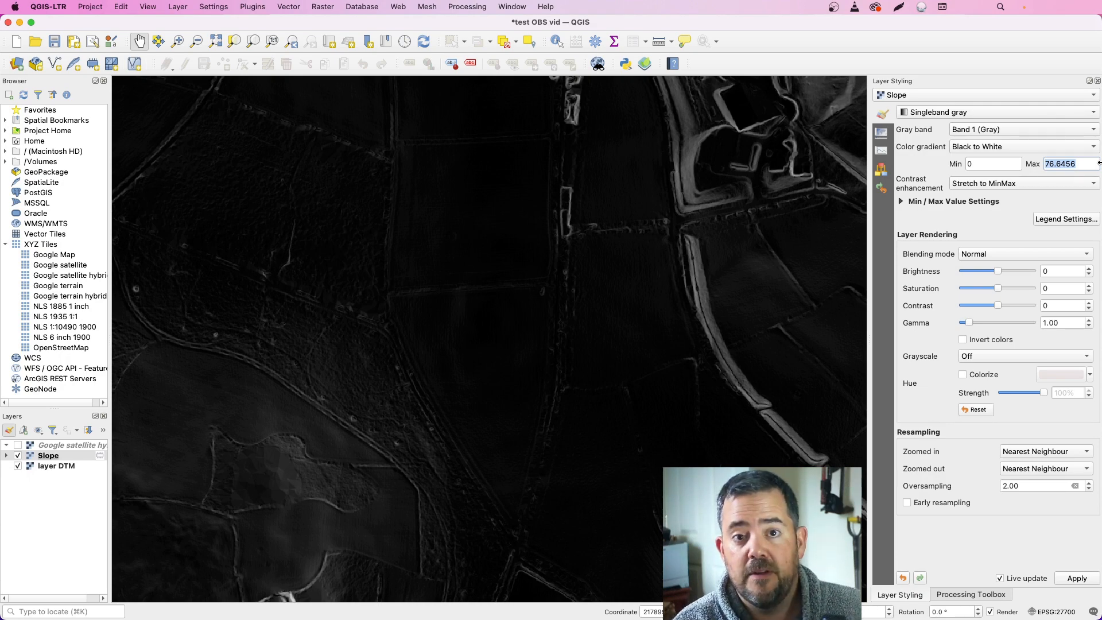
pyautogui.write('7')
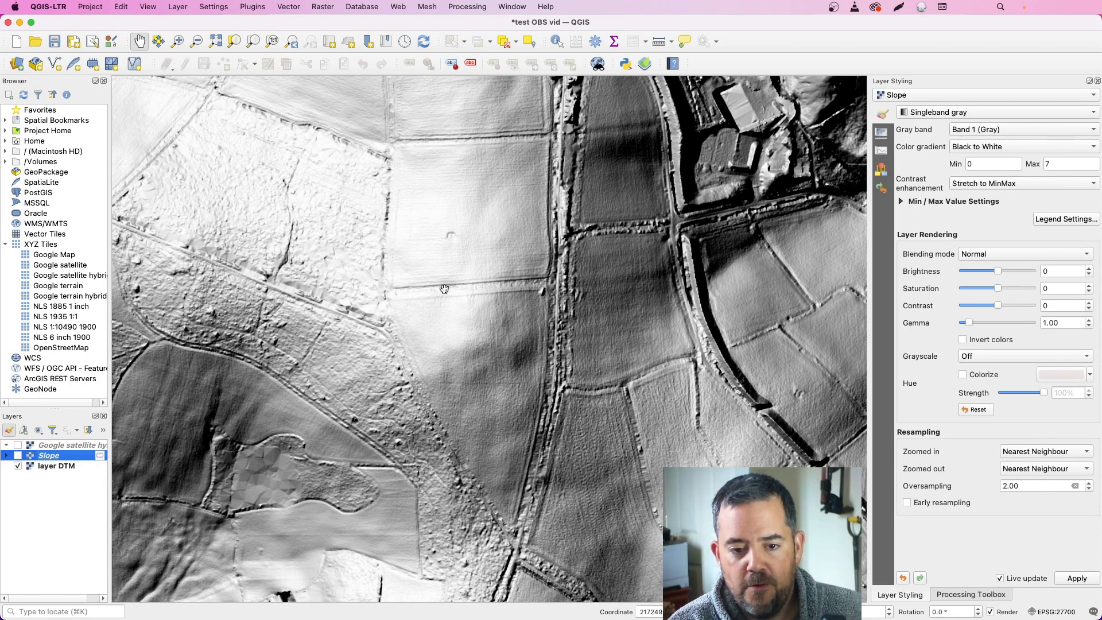
# Uncheck Slope, select DTM, and rotate the hillshade azimuth via south-west and north-east to 95°.
pyautogui.moveTo(445, 289); pyautogui.dragTo(362, 434)
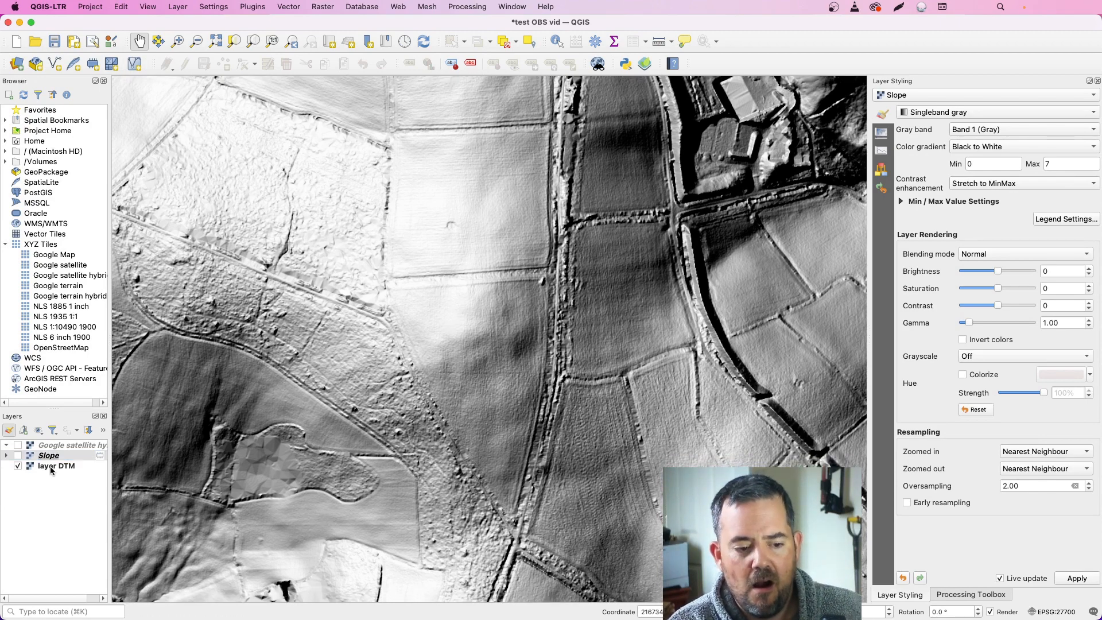
pyautogui.click(56, 466)
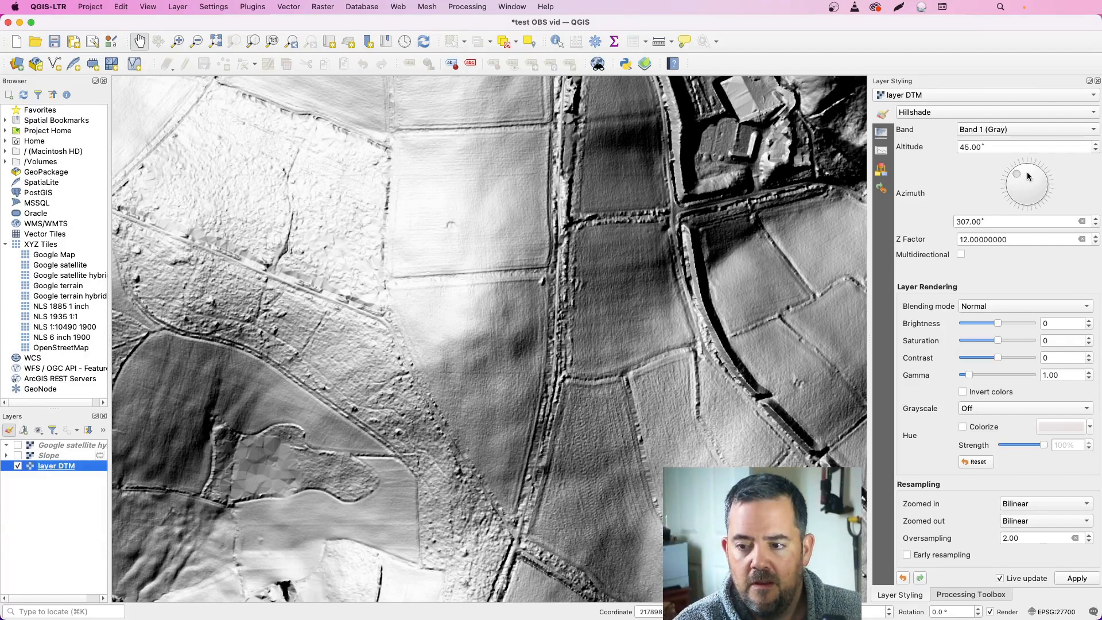
pyautogui.moveTo(1015, 174); pyautogui.dragTo(1039, 179)
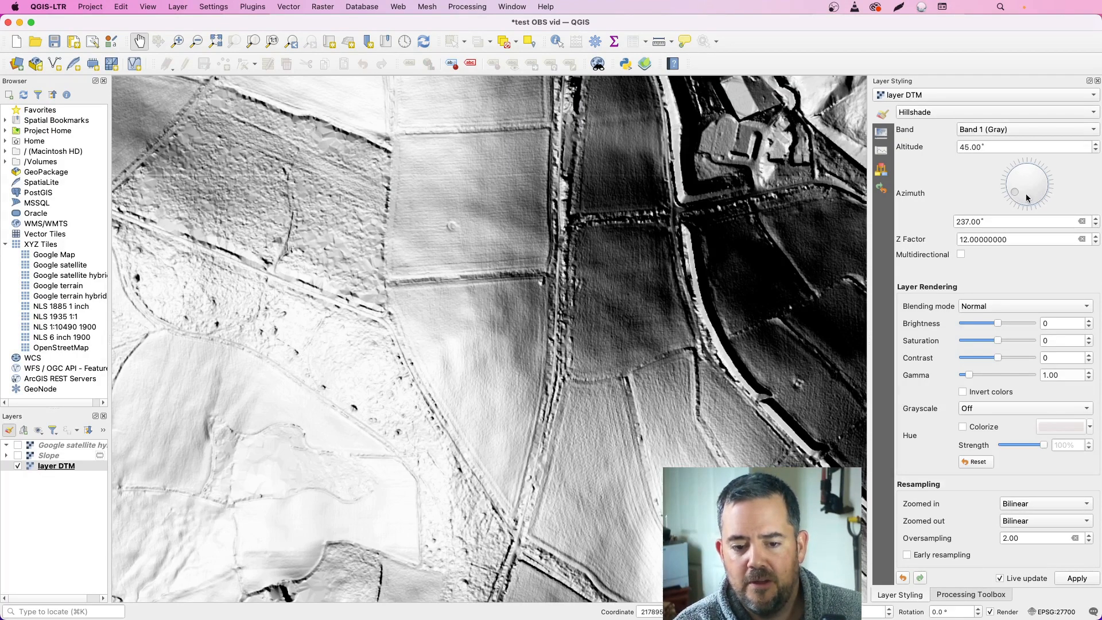
pyautogui.moveTo(1027, 192); pyautogui.dragTo(1015, 190)
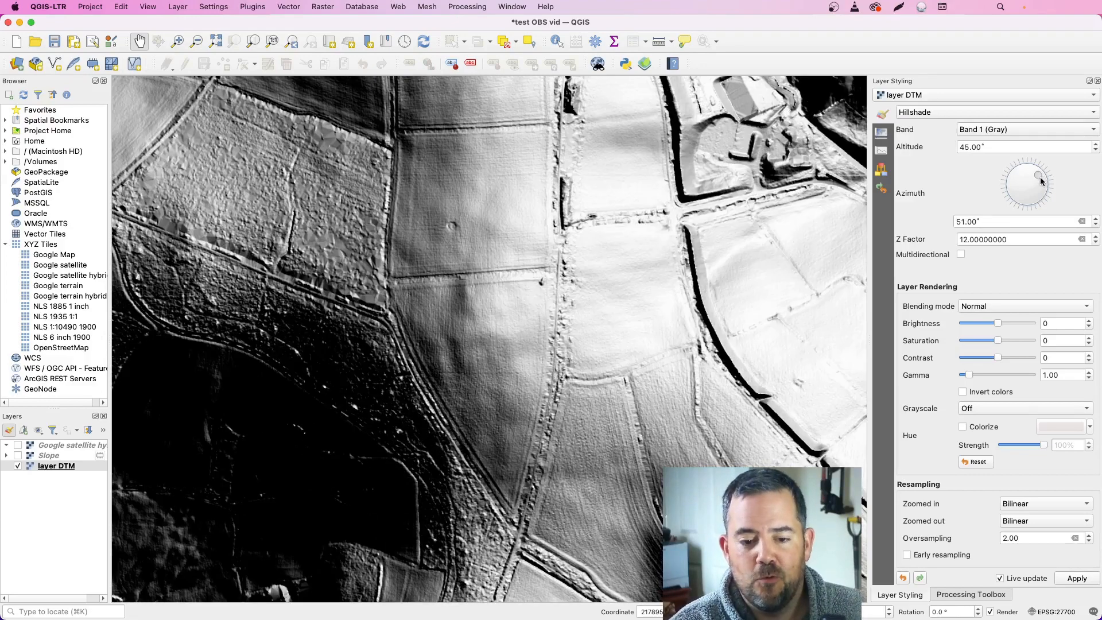
pyautogui.moveTo(1042, 172); pyautogui.dragTo(1039, 184)
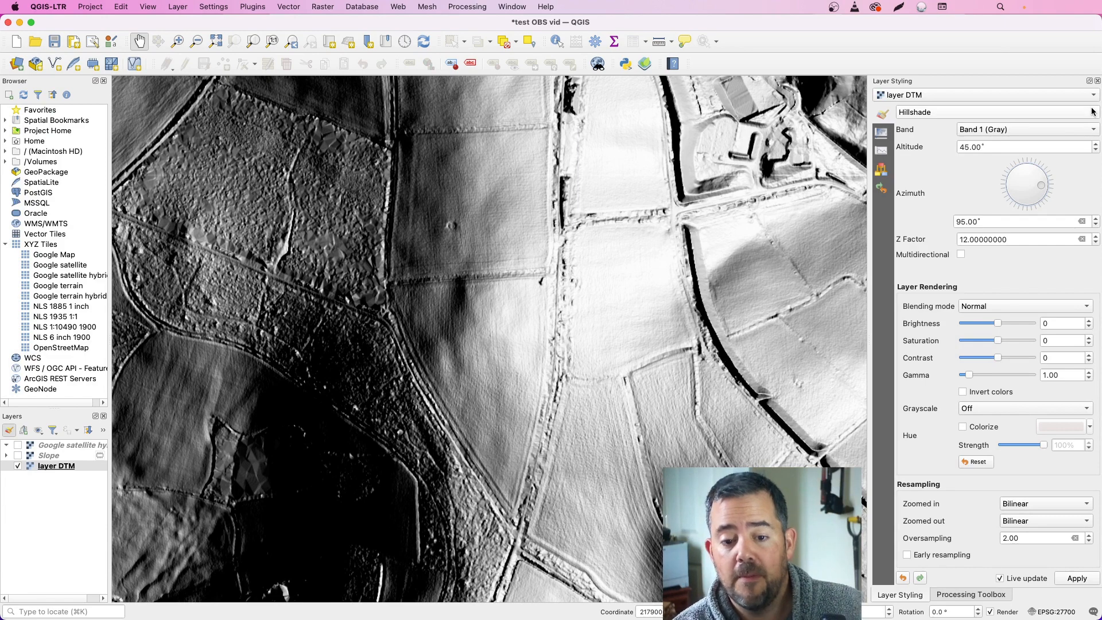
pyautogui.moveTo(213, 387)
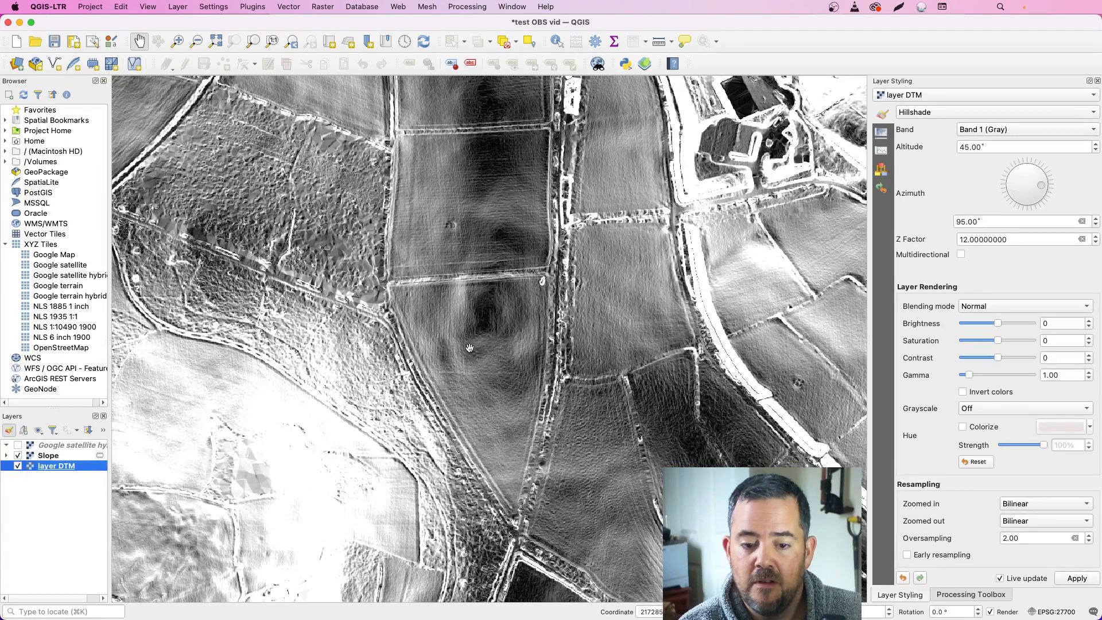
pyautogui.moveTo(457, 308)
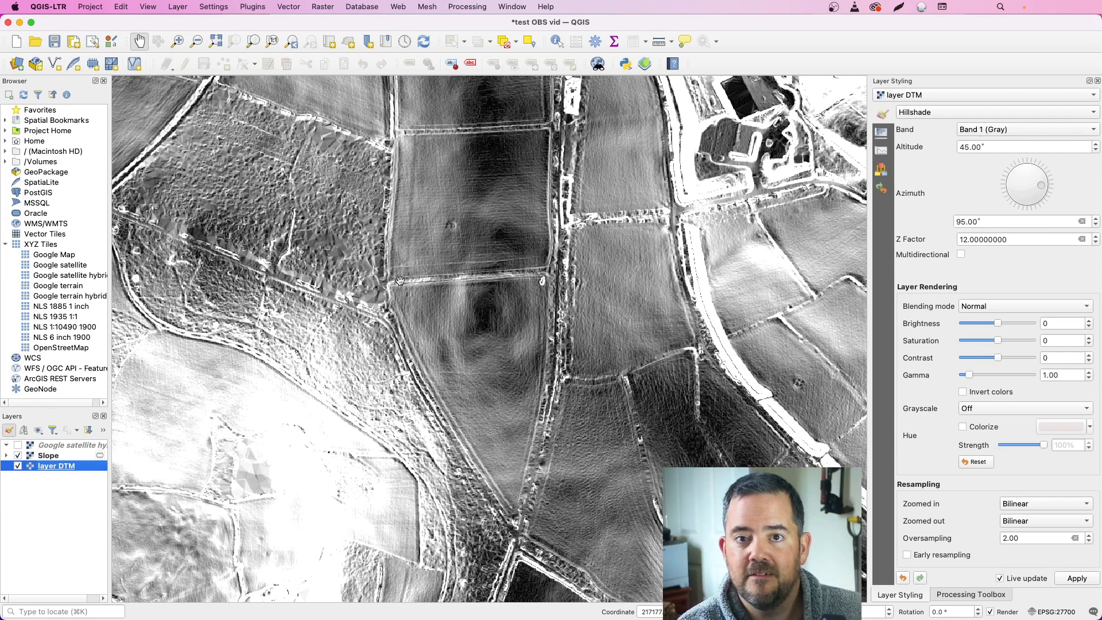
pyautogui.moveTo(469, 324)
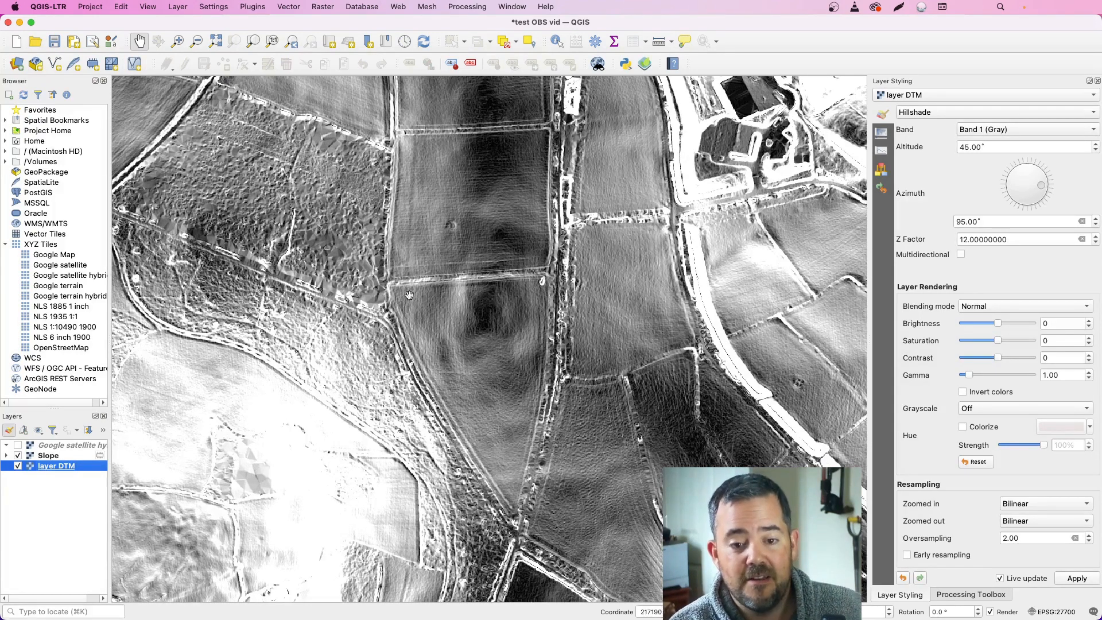
# Pan the map slightly with Slope shown above the 95° hillshade.
pyautogui.moveTo(409, 295); pyautogui.dragTo(566, 273)
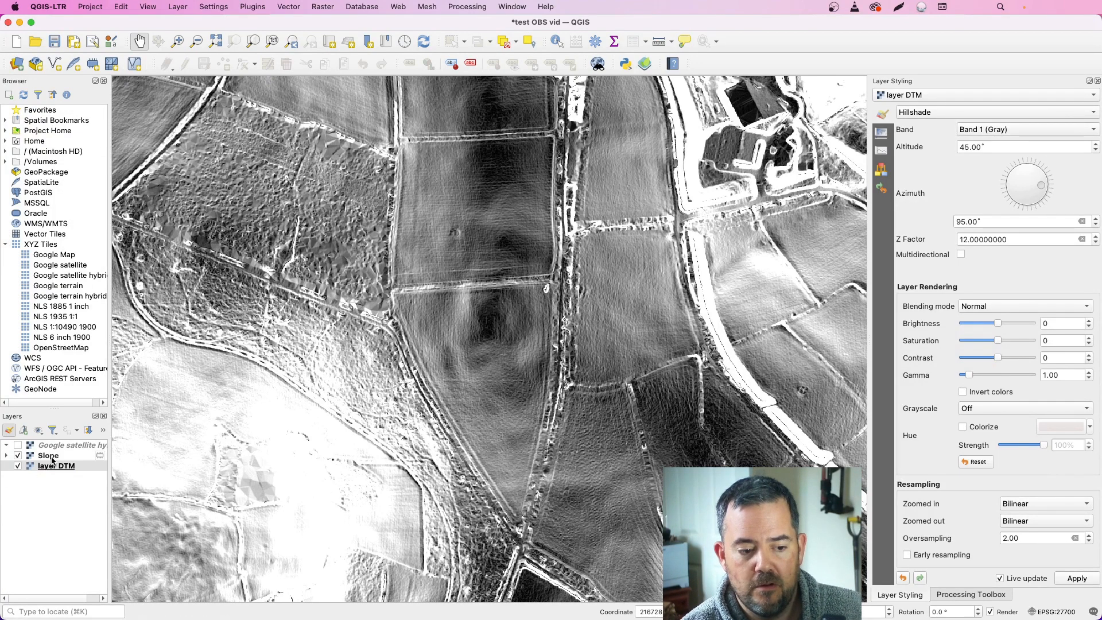
# Select and hide the Slope layer, then pan toward the north-west rounded enclosure.
pyautogui.click(47, 455)
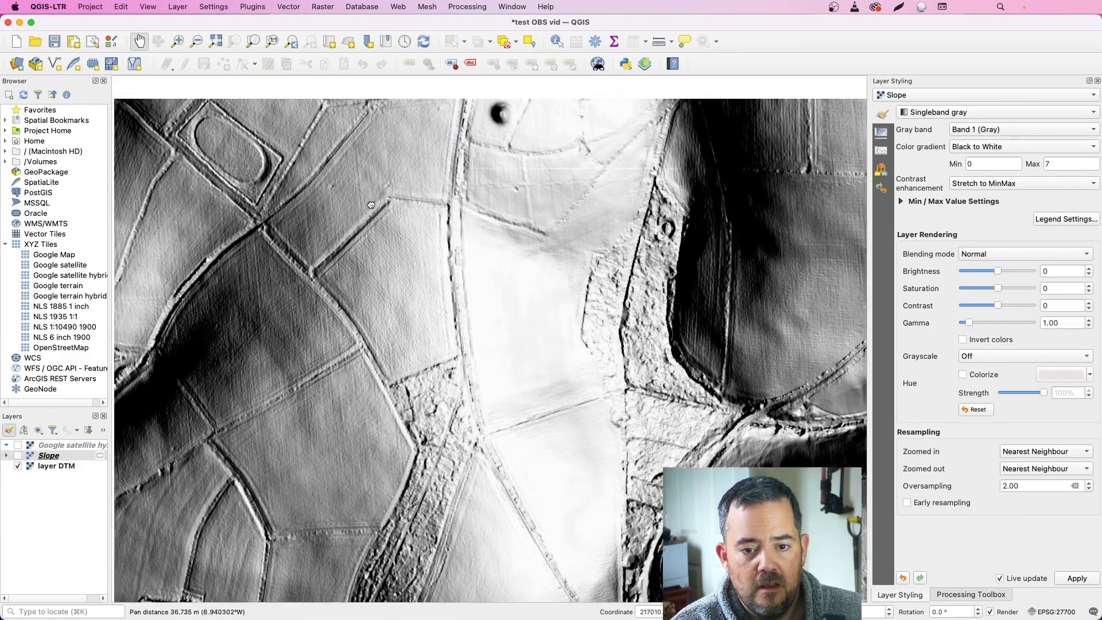
pyautogui.moveTo(370, 204); pyautogui.dragTo(520, 350)
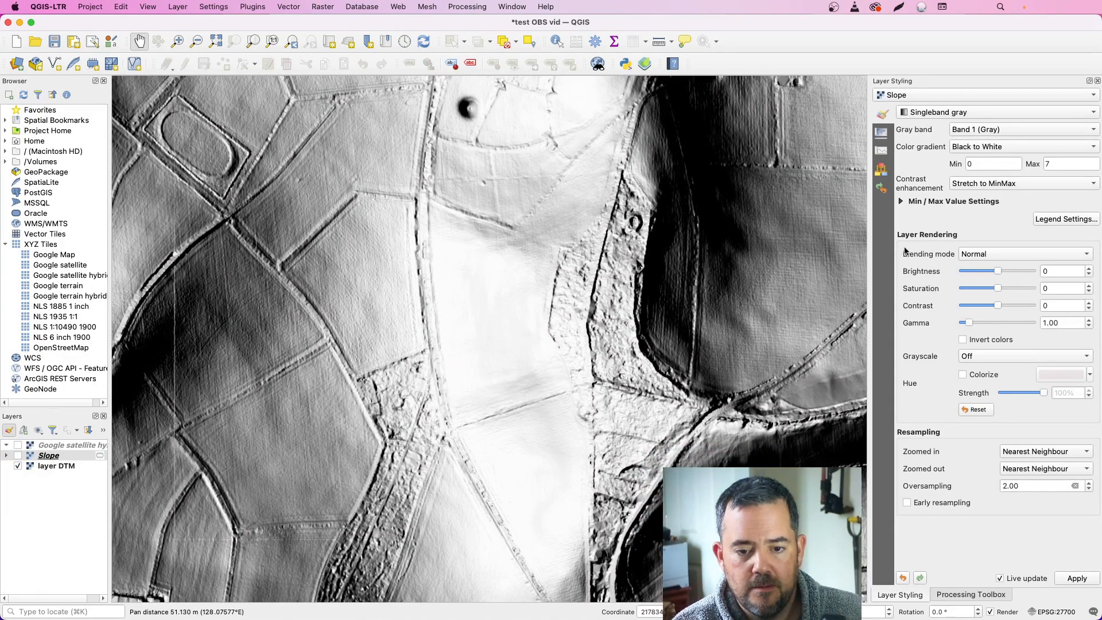
# Swing the DTM hillshade azimuth through west, south-west and south-east, settling at 79°.
pyautogui.click(56, 465)
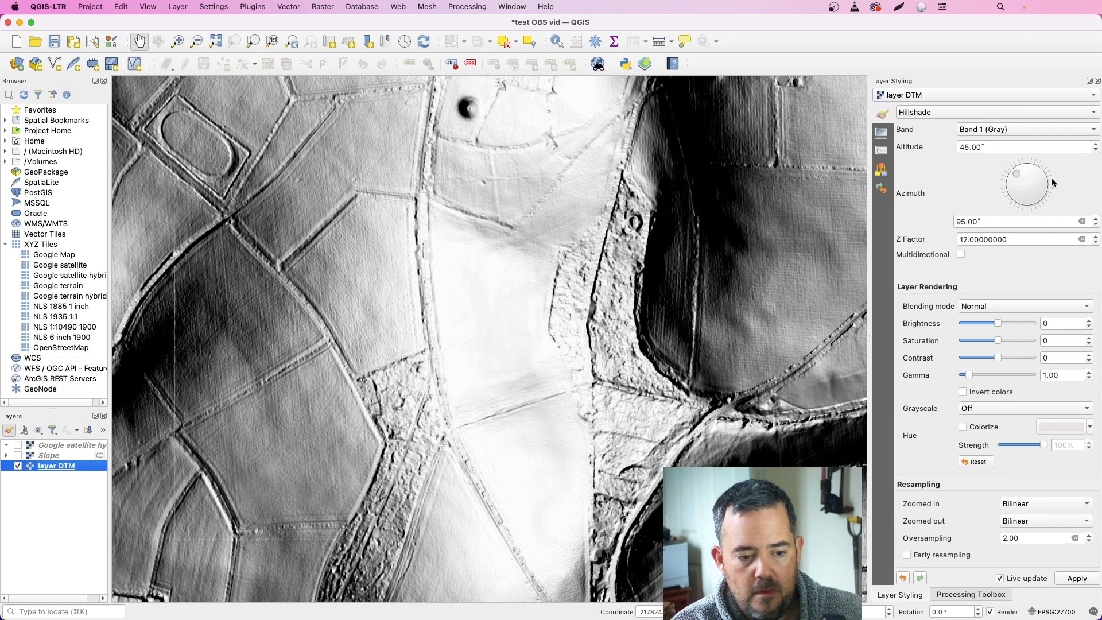
pyautogui.moveTo(1043, 167); pyautogui.dragTo(1016, 185)
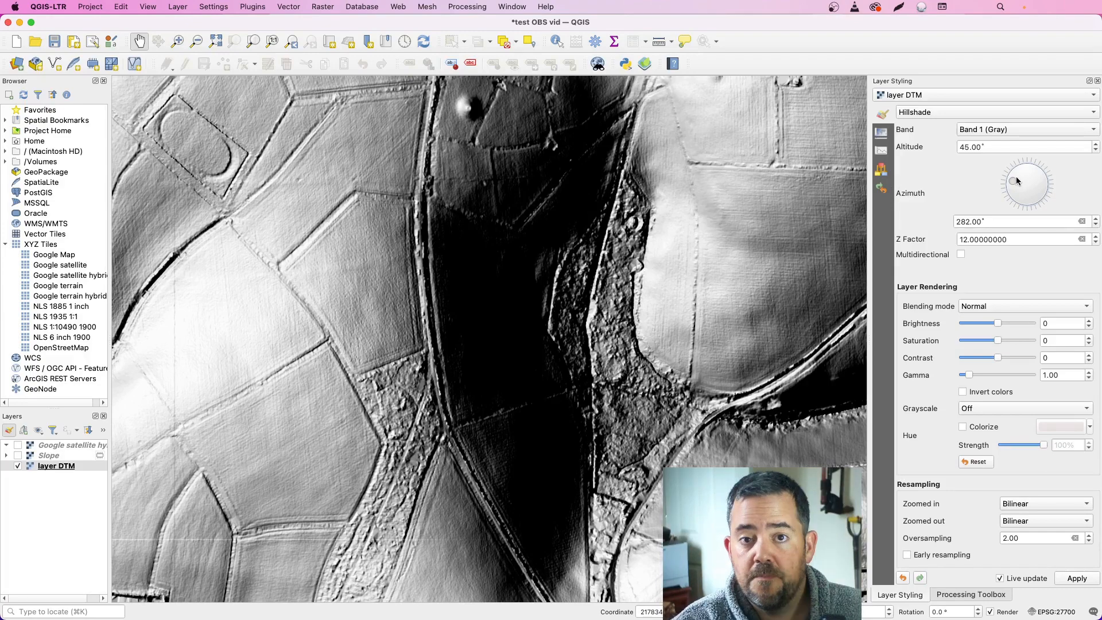
pyautogui.moveTo(1015, 178); pyautogui.dragTo(1011, 190)
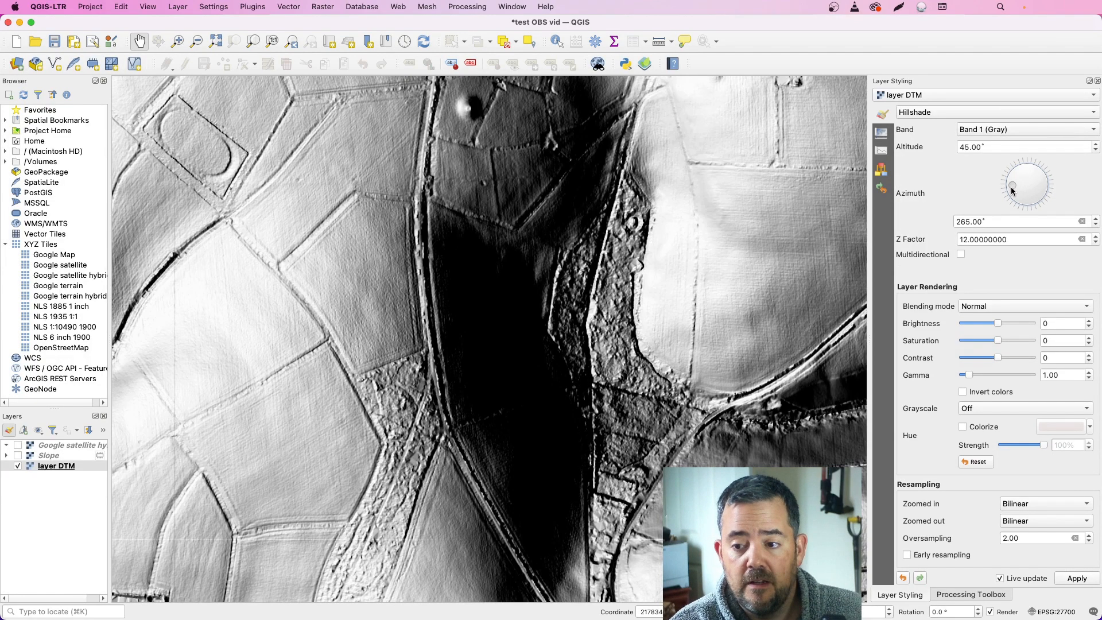
pyautogui.moveTo(1012, 176); pyautogui.dragTo(1017, 196)
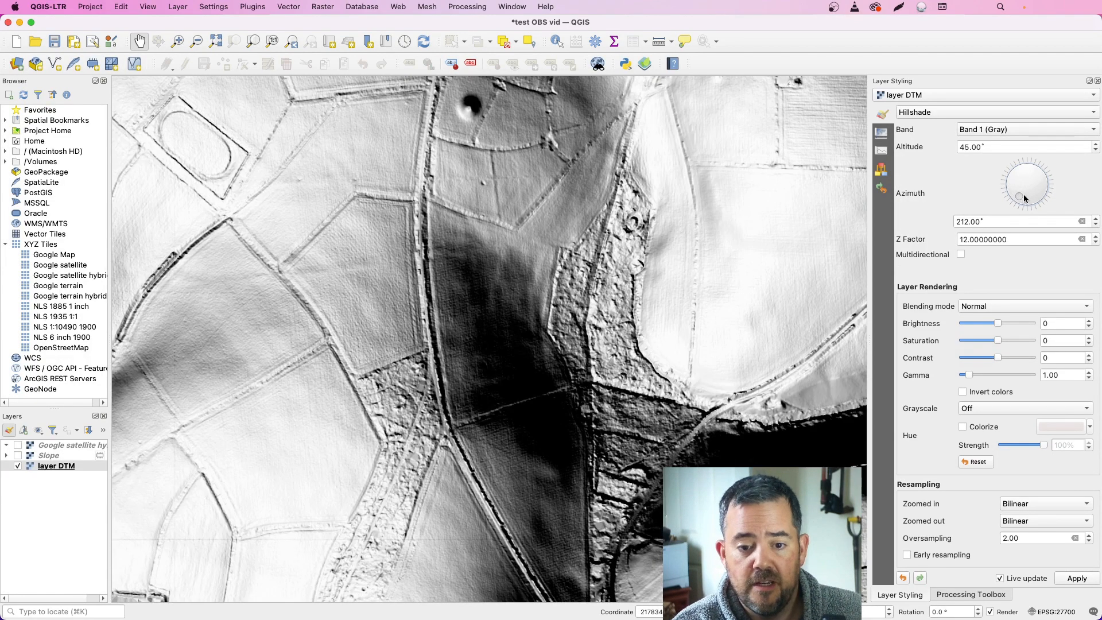
pyautogui.moveTo(1017, 195); pyautogui.dragTo(1039, 188)
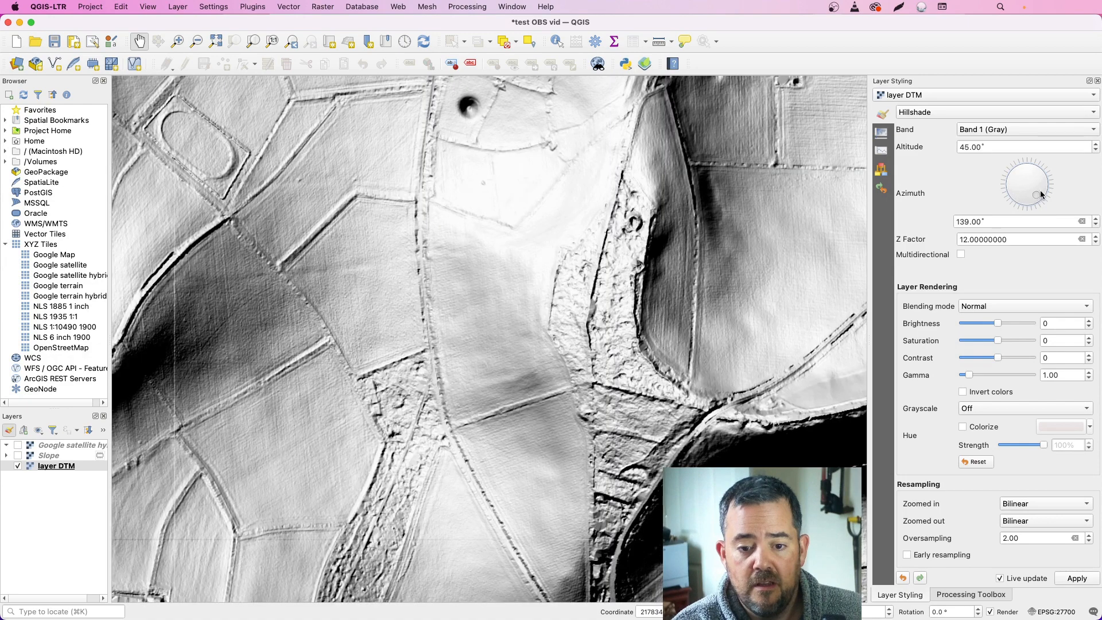
pyautogui.moveTo(1042, 189); pyautogui.dragTo(1044, 184)
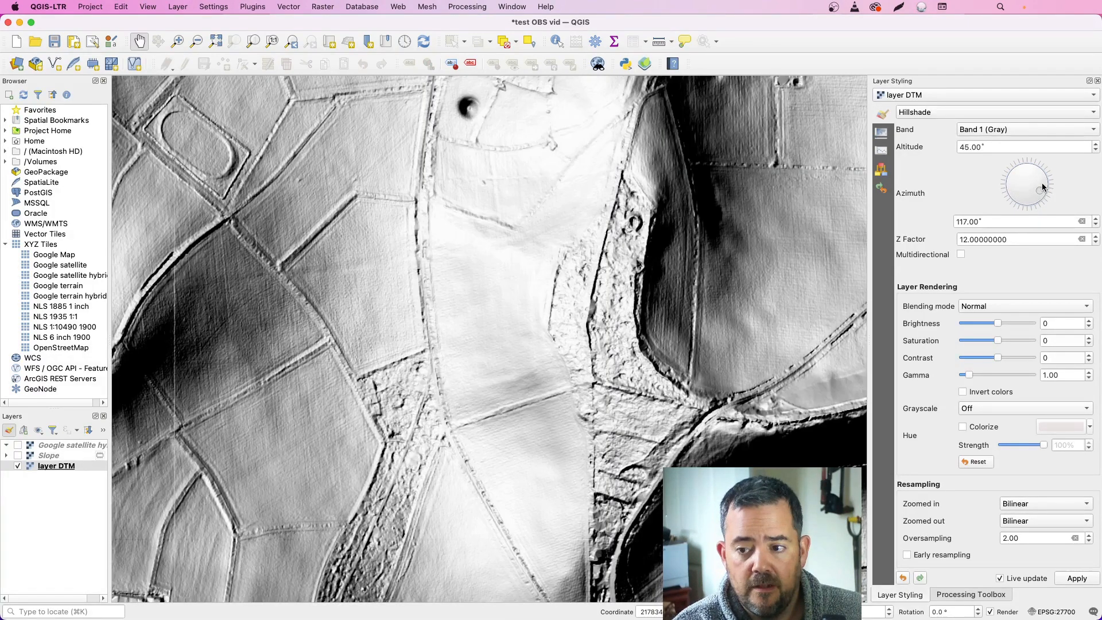
pyautogui.moveTo(1026, 175); pyautogui.dragTo(1037, 186)
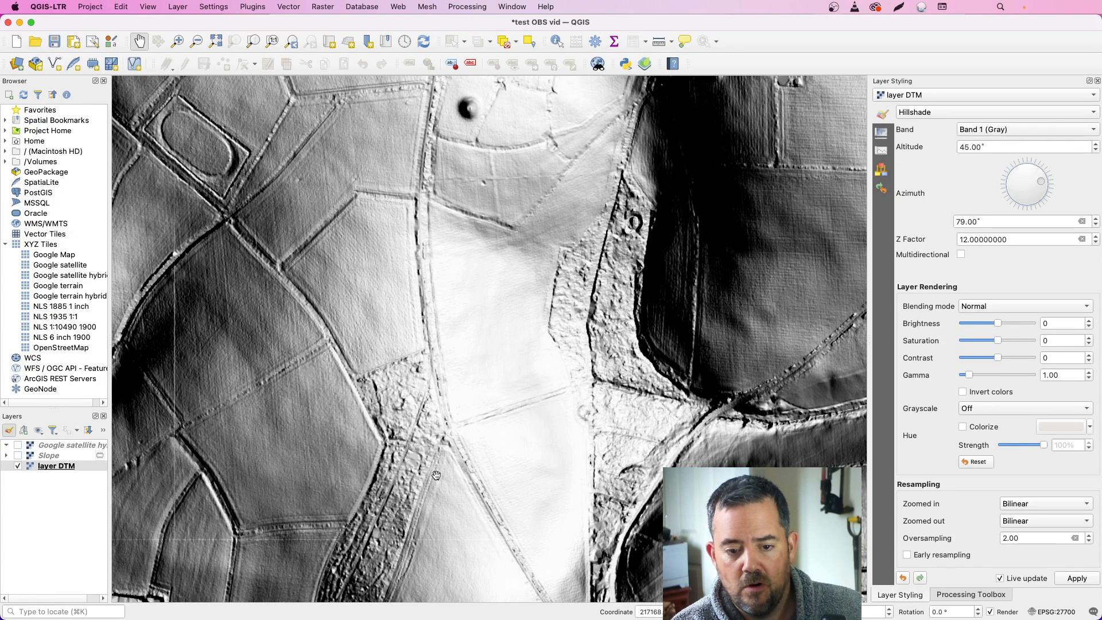
pyautogui.moveTo(435, 475); pyautogui.dragTo(530, 178)
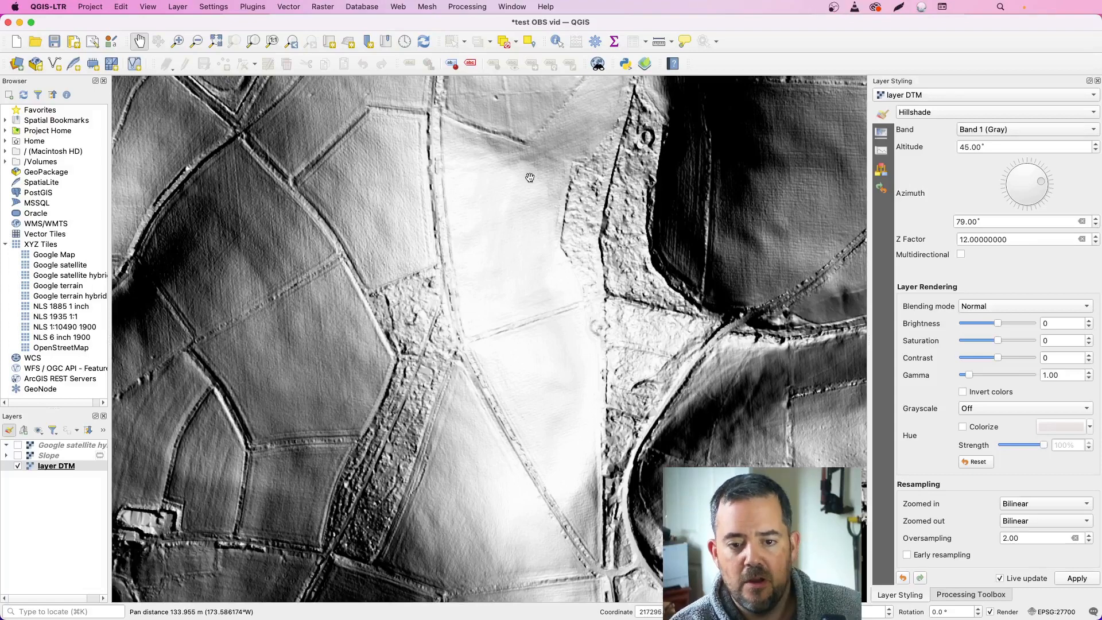
pyautogui.moveTo(530, 178); pyautogui.dragTo(497, 245)
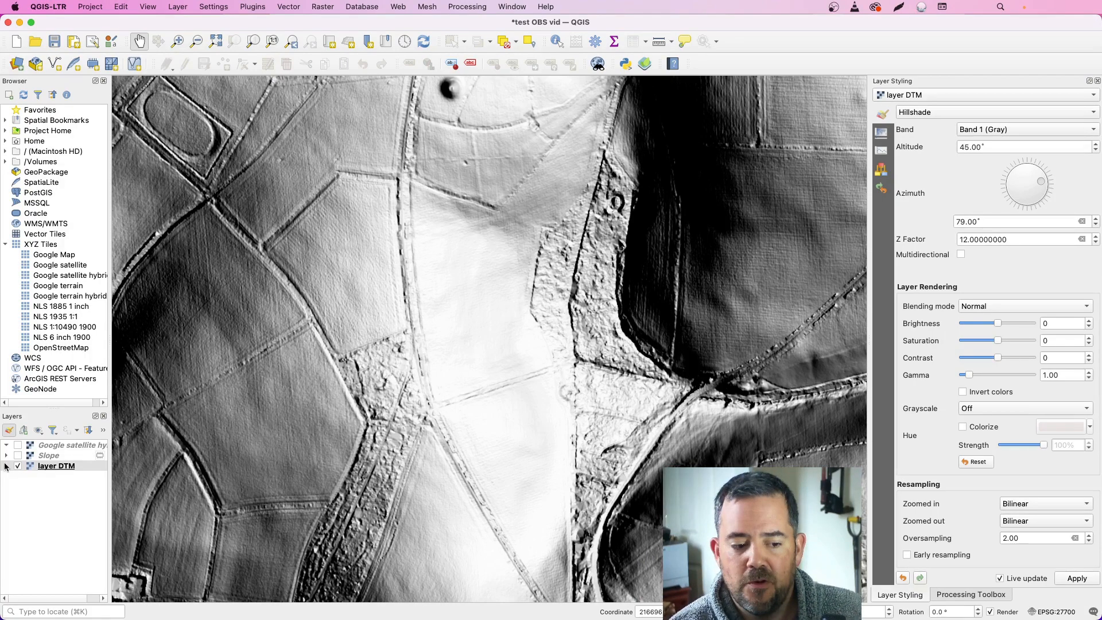
# Show the Slope layer with stretch maximum 8 and pan around the rounded enclosure.
pyautogui.click(56, 466)
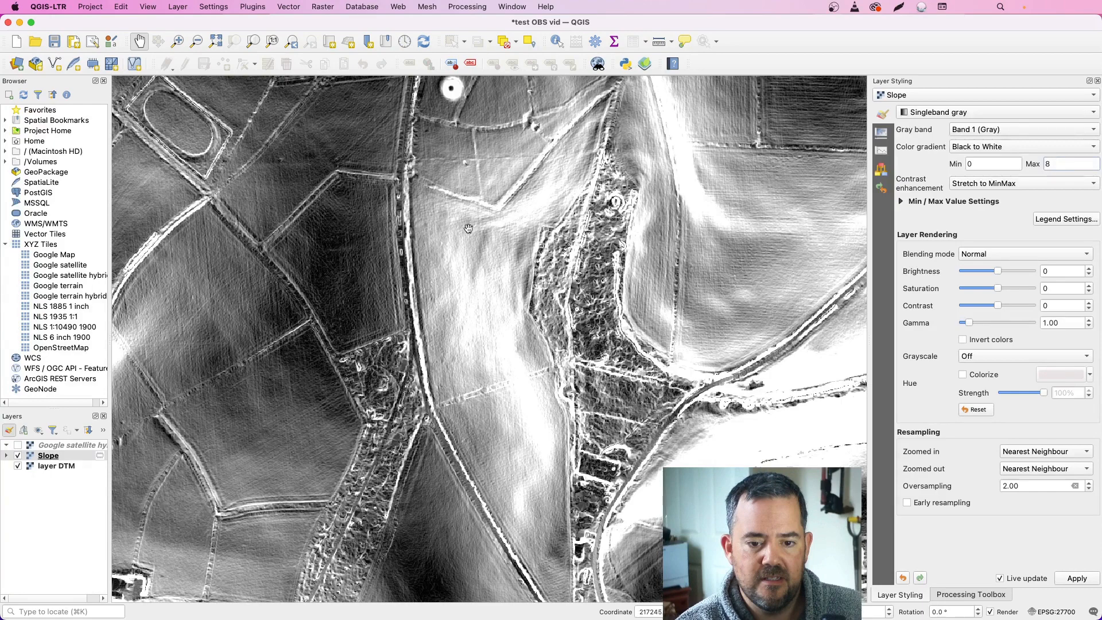
pyautogui.moveTo(469, 228); pyautogui.dragTo(377, 518)
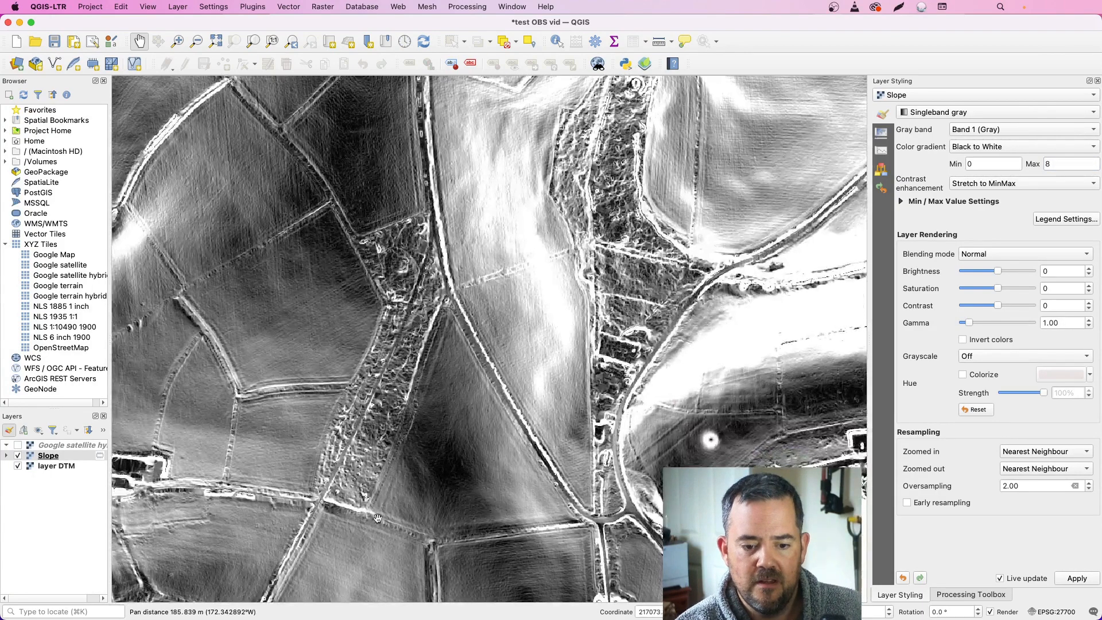
pyautogui.moveTo(378, 519); pyautogui.dragTo(509, 174)
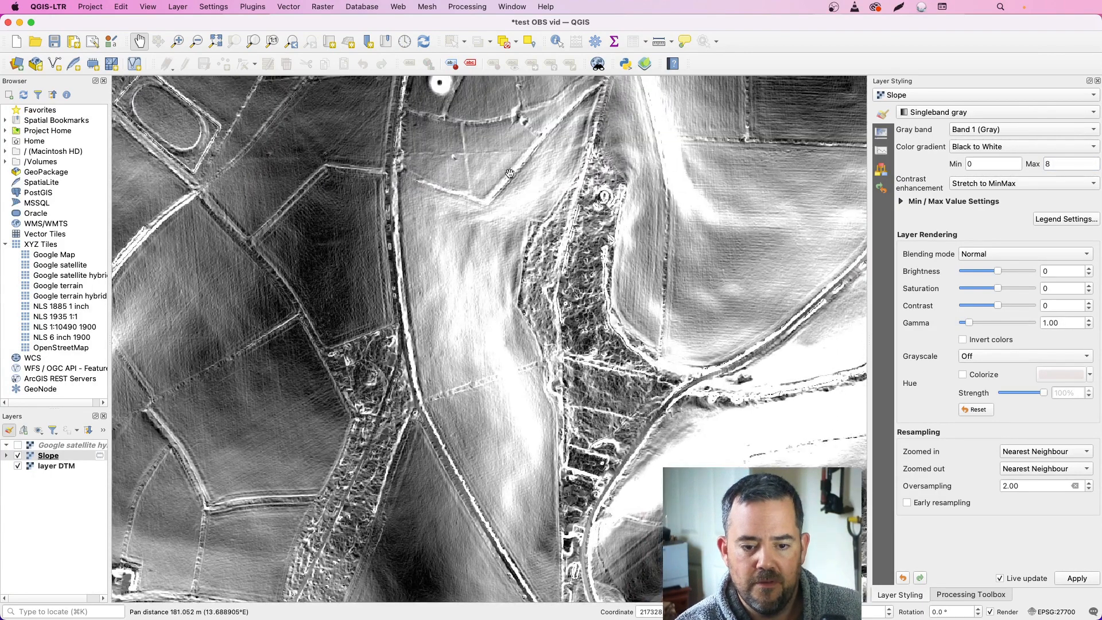